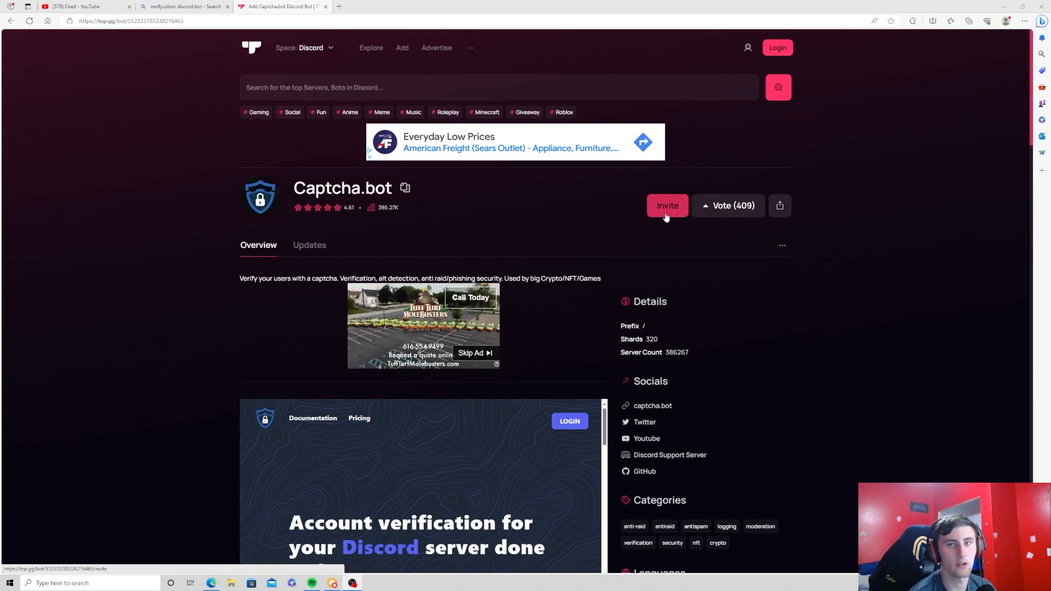
Invite Captcha.bot from top.gg into the Bot testing server
{"action": "left_click", "coordinate": [666, 205]}
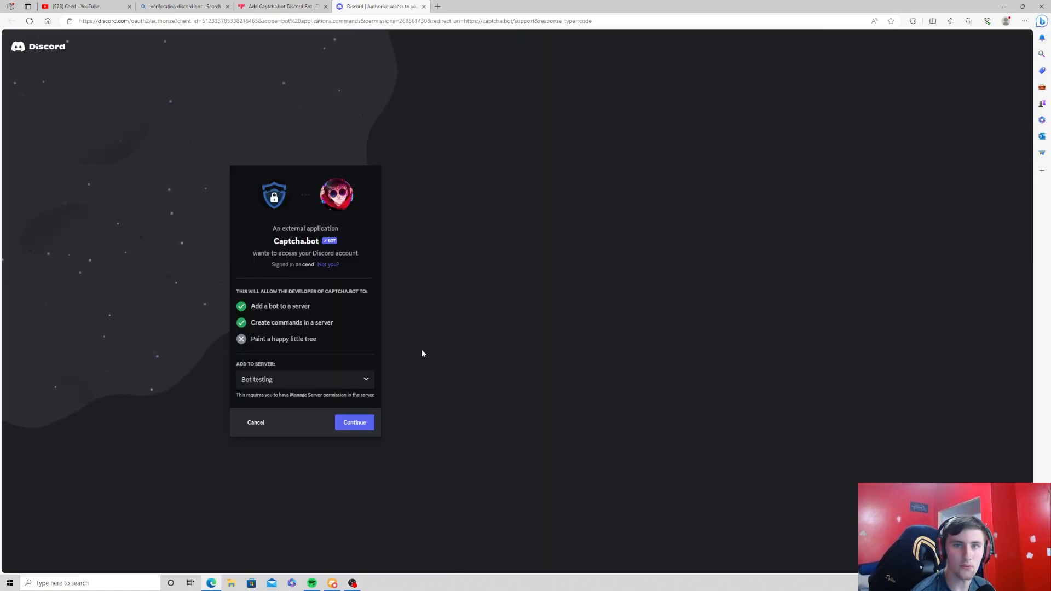
{"action": "left_click", "coordinate": [354, 422]}
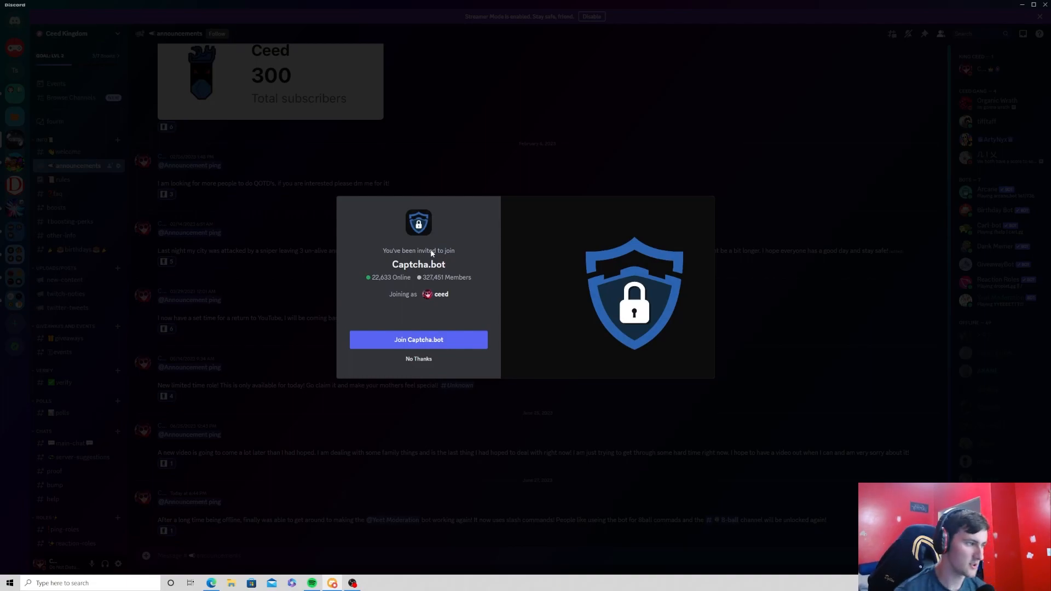
{"action": "mouse_move", "coordinate": [418, 340]}
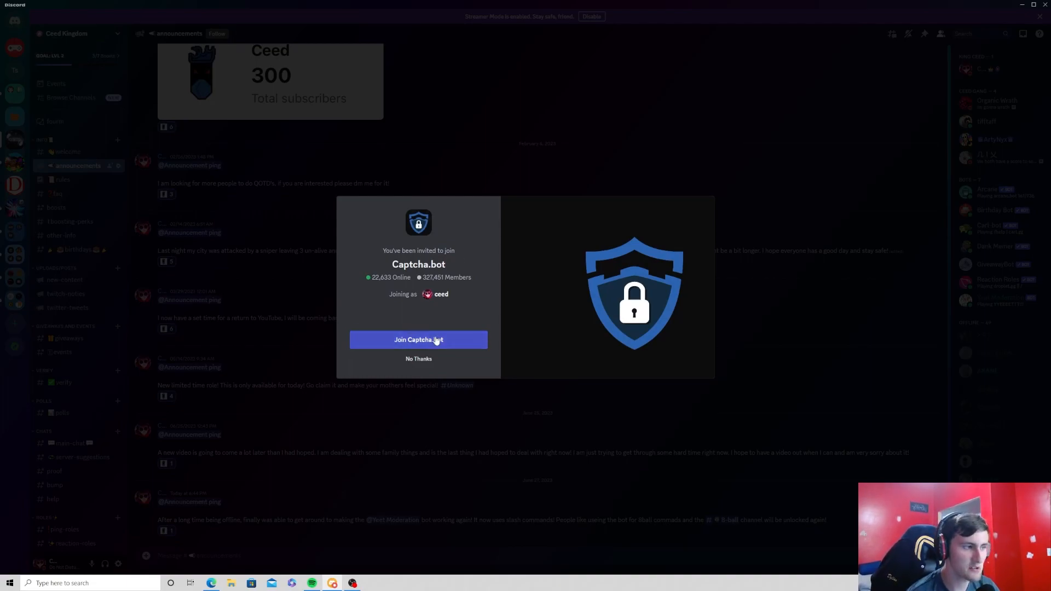
{"action": "mouse_move", "coordinate": [985, 352]}
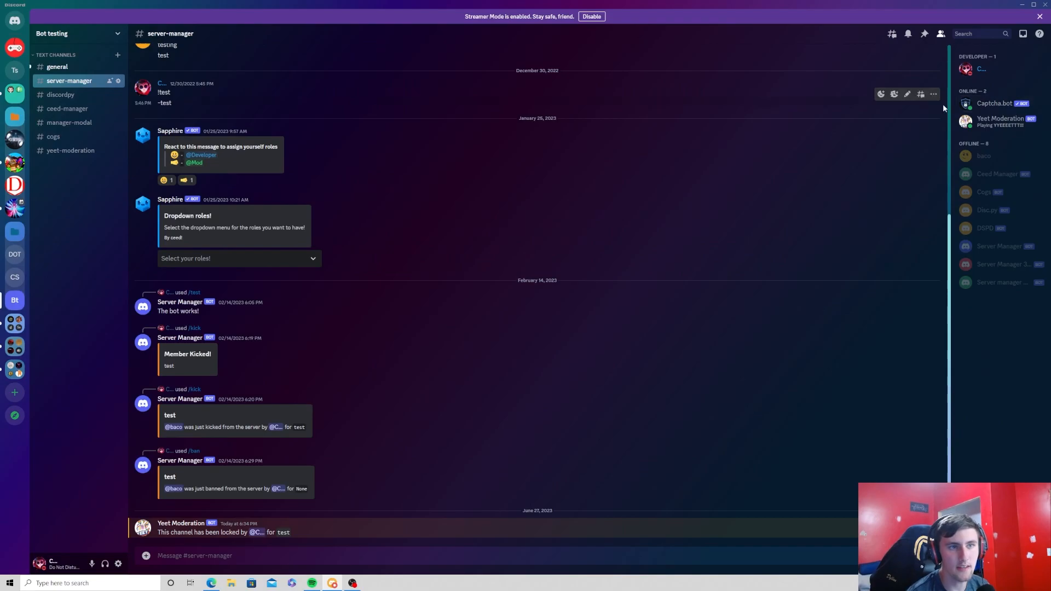
{"action": "mouse_move", "coordinate": [999, 104]}
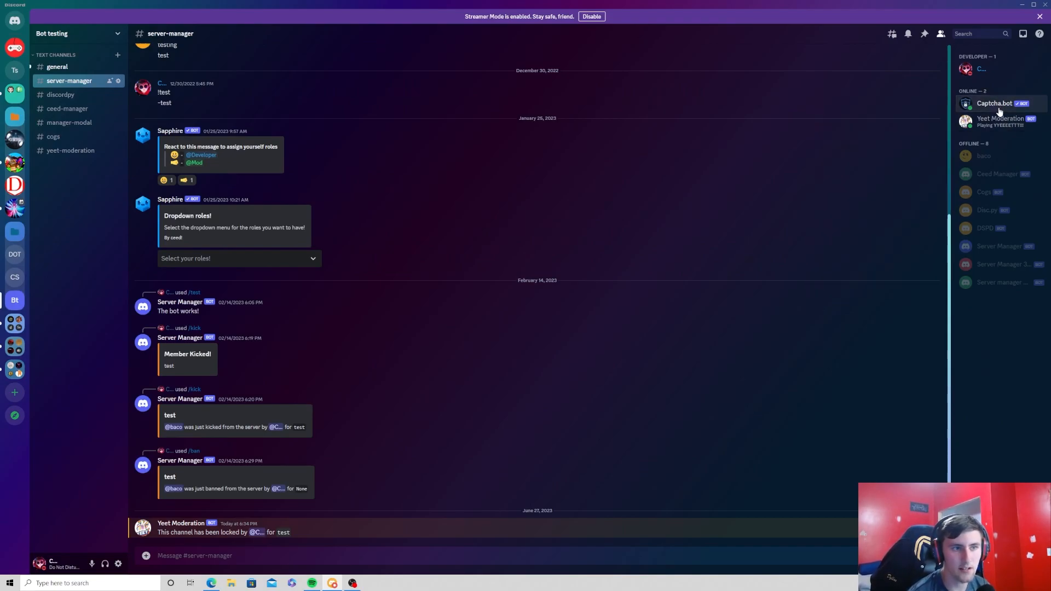
{"action": "mouse_move", "coordinate": [117, 55]}
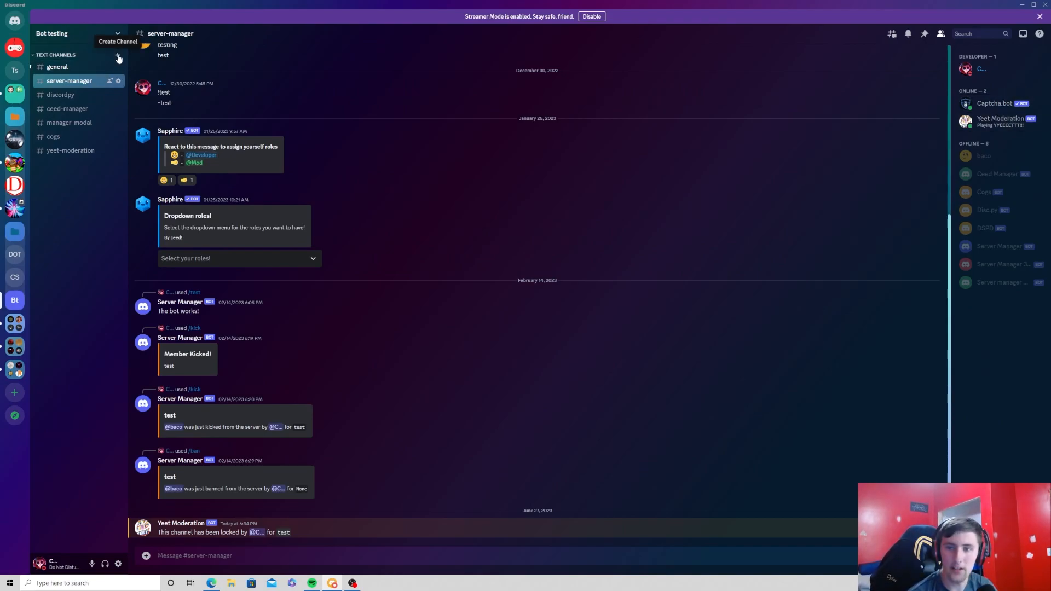
Create a Verify category and start adding a text channel named verify inside it
{"action": "left_click", "coordinate": [117, 54]}
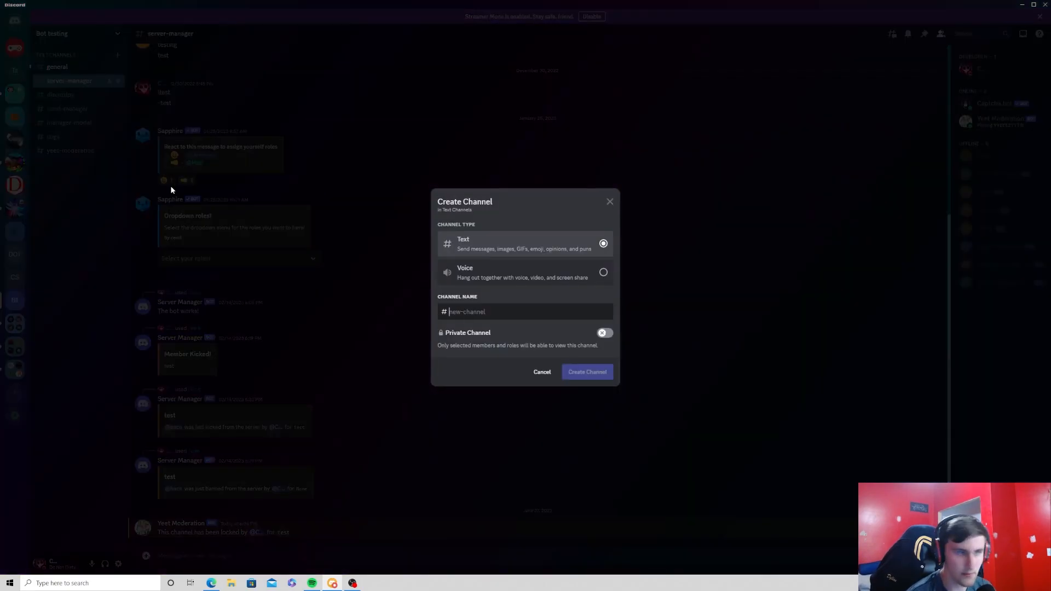
{"action": "left_click", "coordinate": [541, 372]}
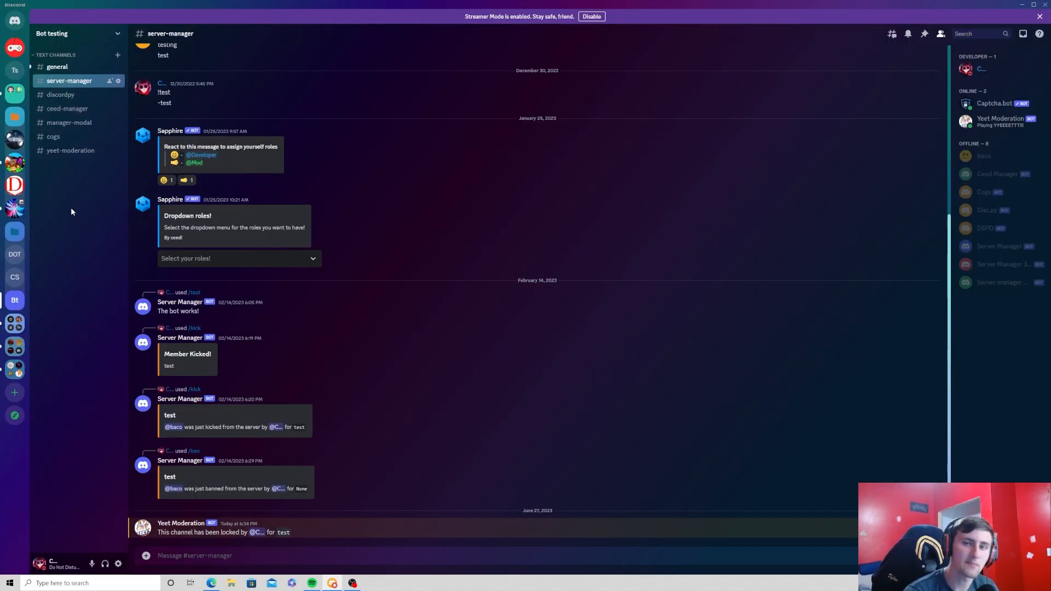
{"action": "right_click", "coordinate": [72, 212]}
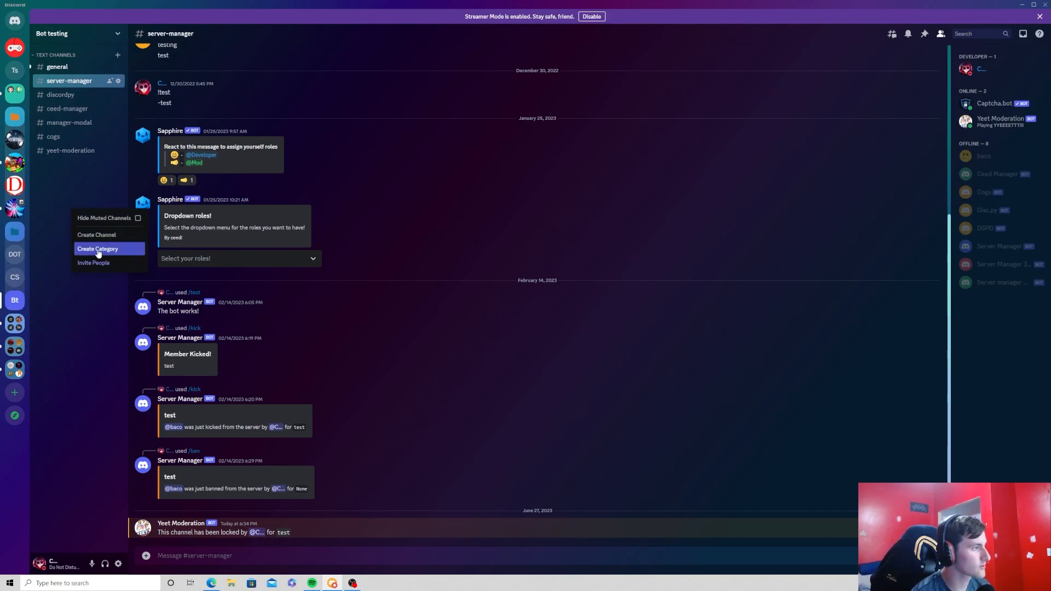
{"action": "left_click", "coordinate": [98, 249]}
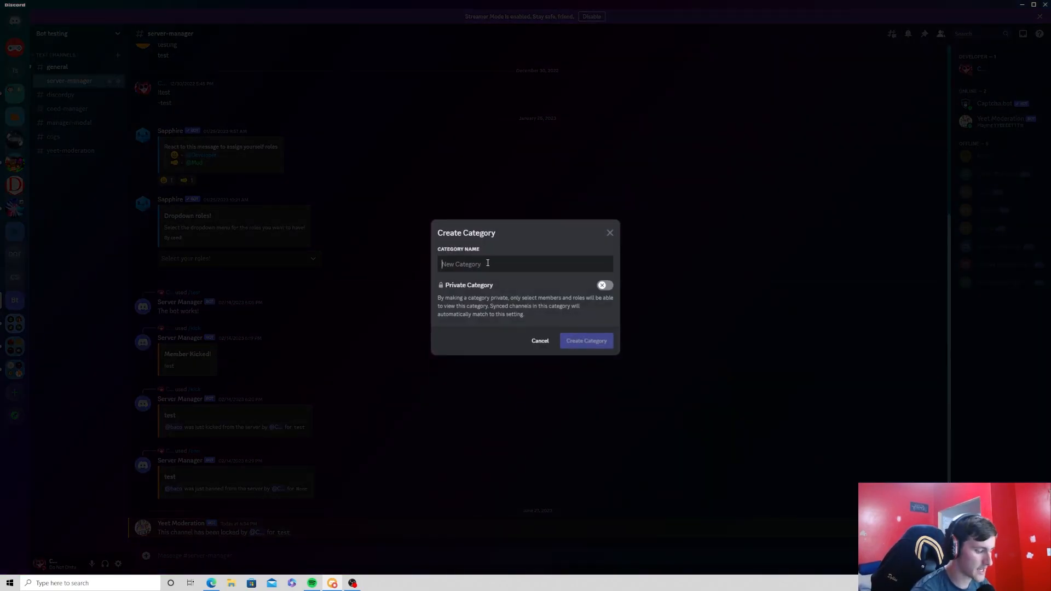
{"action": "left_click", "coordinate": [540, 341]}
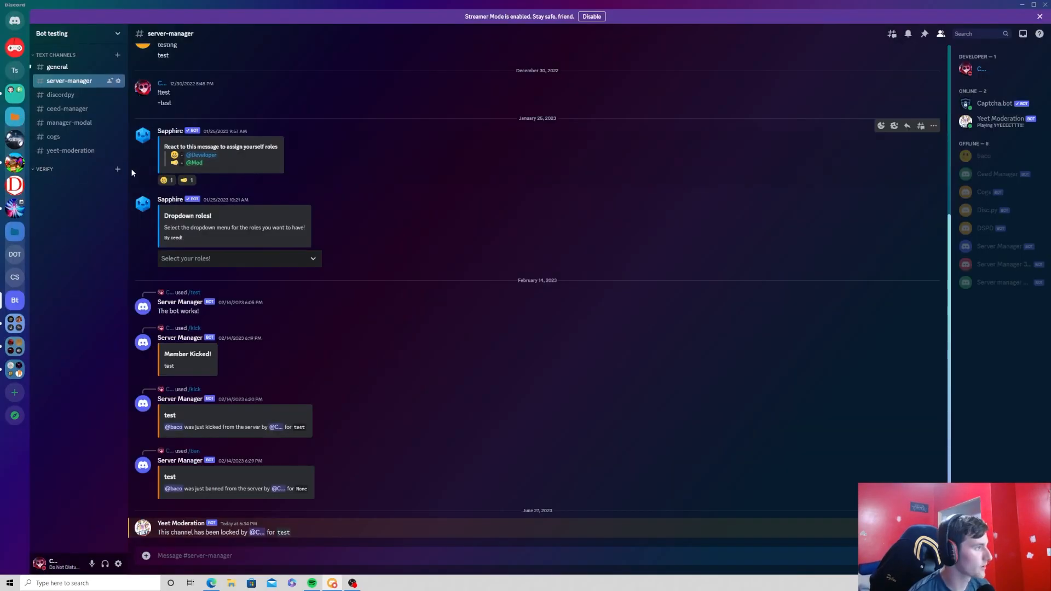
{"action": "left_click", "coordinate": [118, 169]}
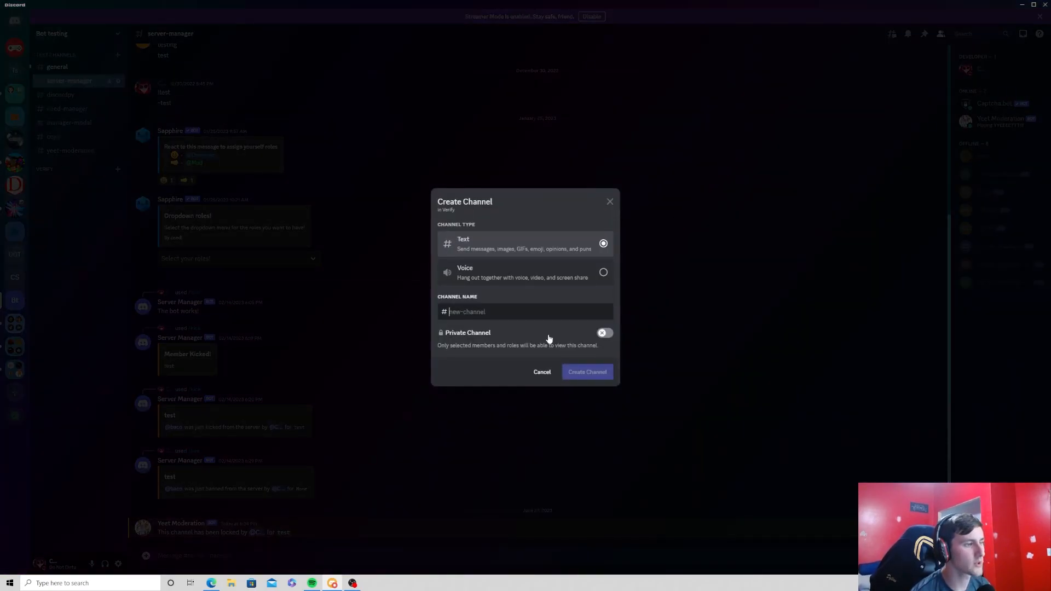
{"action": "type", "text": "v"}
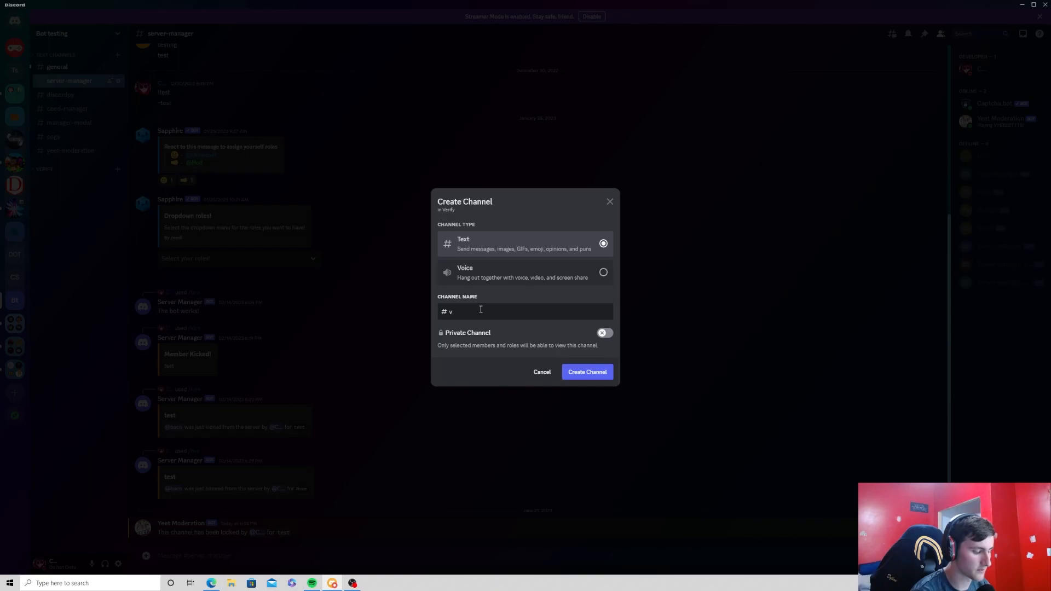
Create #verify with Send Messages denied for everyone, then view Captcha.bot's help message
{"action": "left_click", "coordinate": [585, 371]}
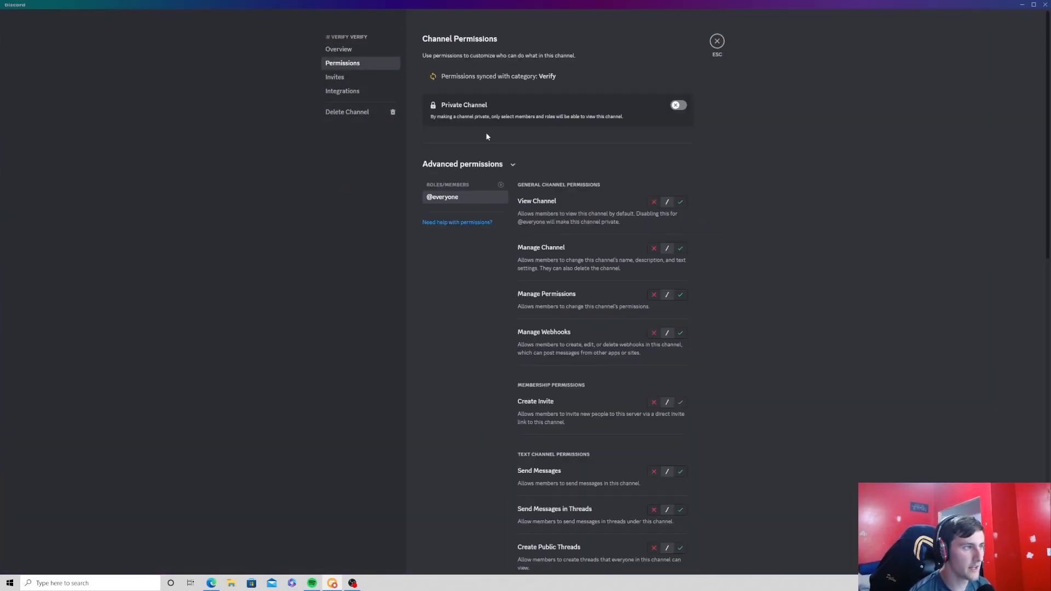
{"action": "scroll", "scroll_direction": "down", "scroll_amount": 3}
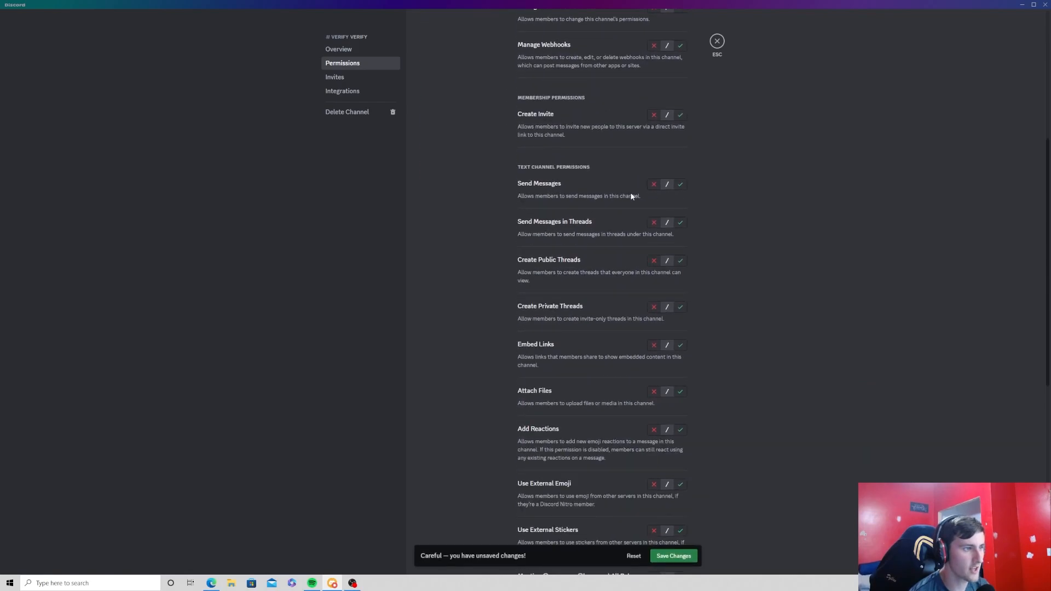
{"action": "left_click", "coordinate": [654, 185]}
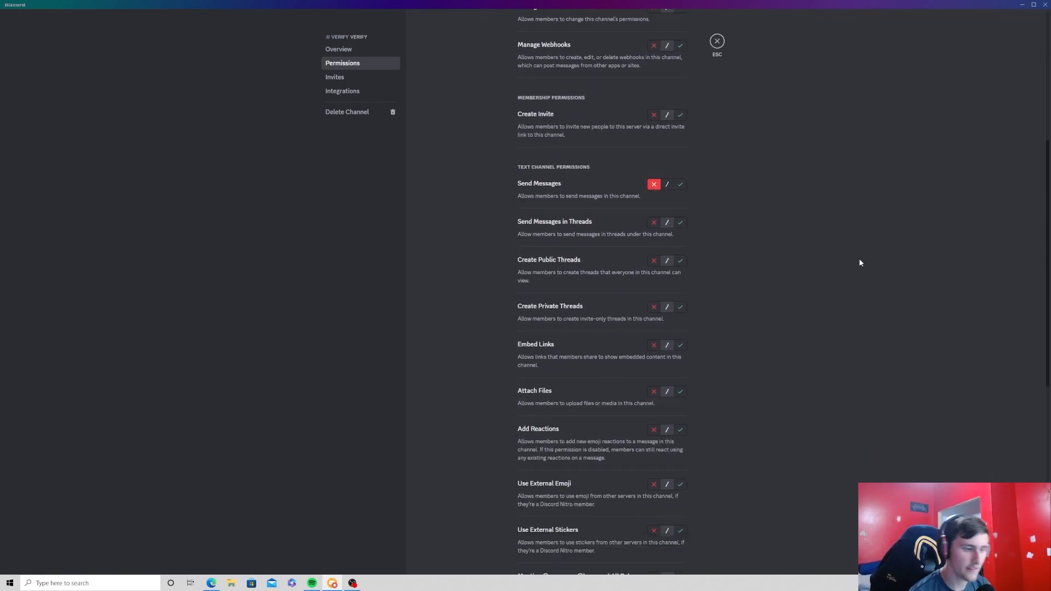
{"action": "left_click", "coordinate": [715, 41]}
{"action": "type", "text": "/"}
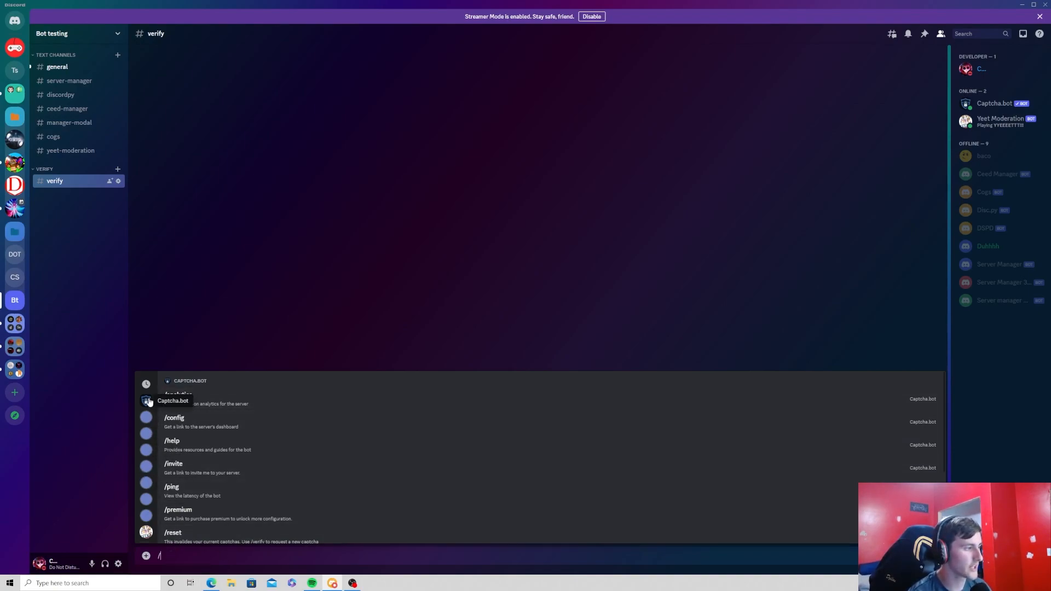
{"action": "scroll", "scroll_direction": "down", "scroll_amount": 3}
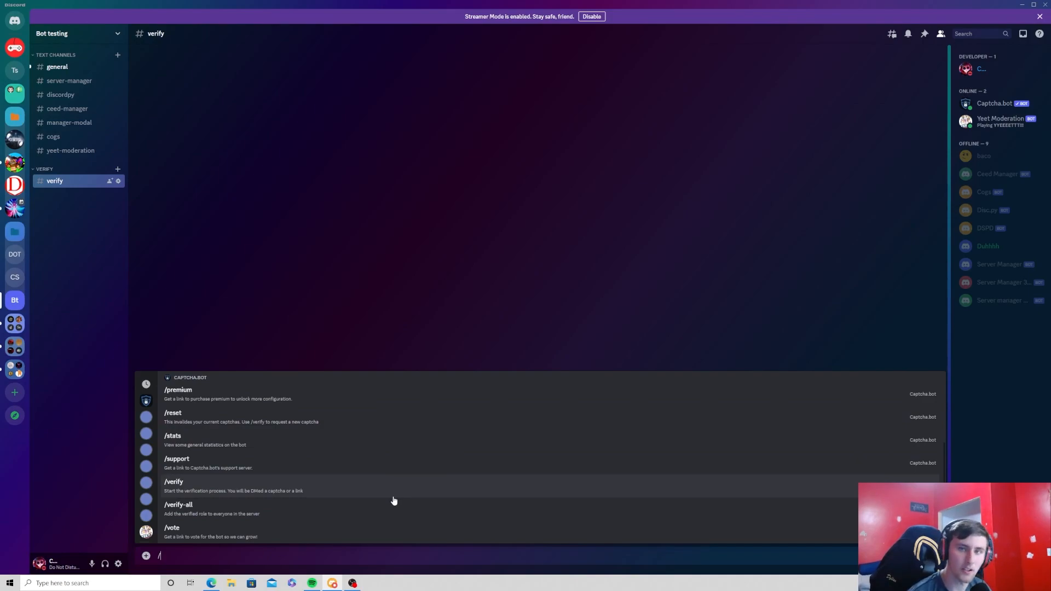
{"action": "scroll", "scroll_direction": "up", "scroll_amount": 3}
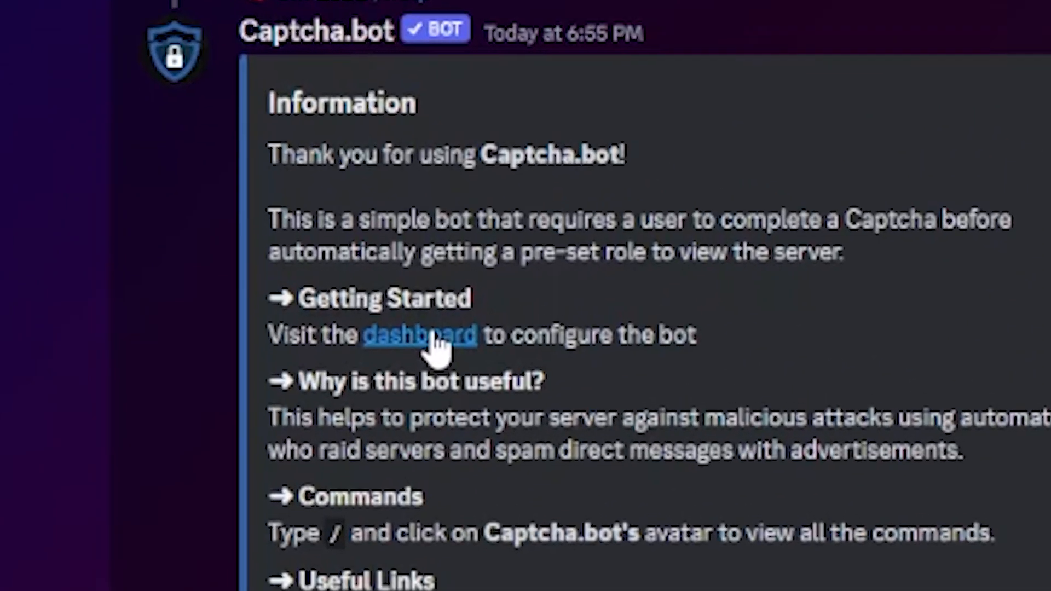
{"action": "mouse_move", "coordinate": [419, 335]}
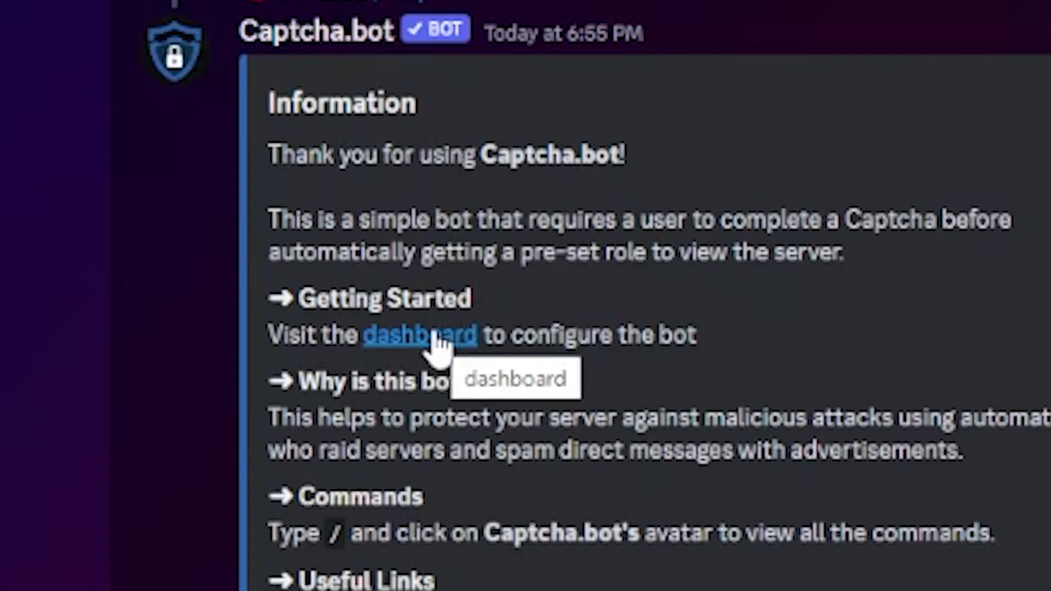
Authorize the Captcha.bot dashboard with Discord and open the Bot testing server's overview
{"action": "left_click", "coordinate": [420, 335]}
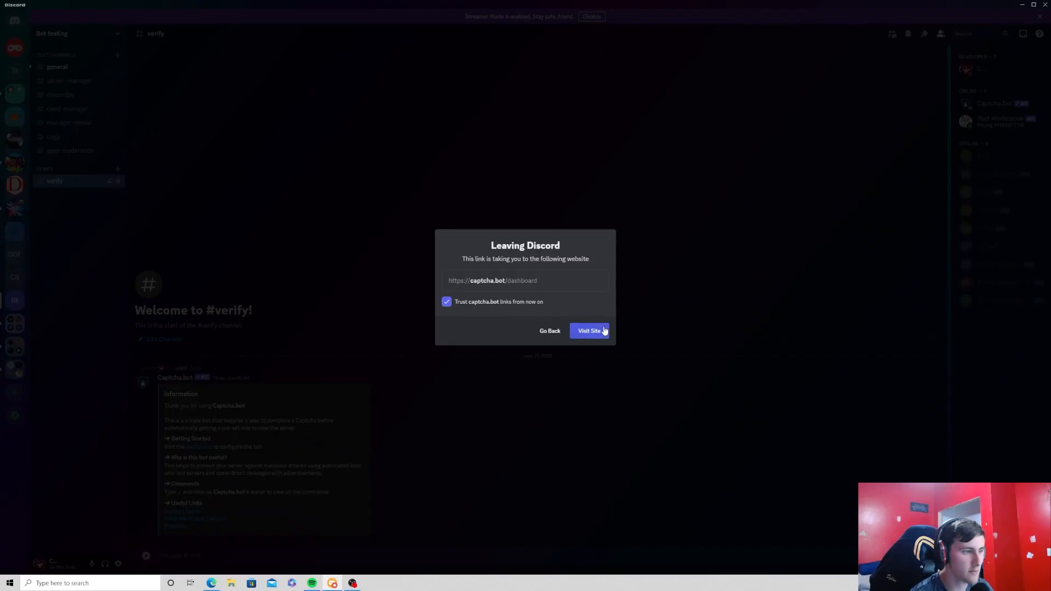
{"action": "left_click", "coordinate": [588, 330]}
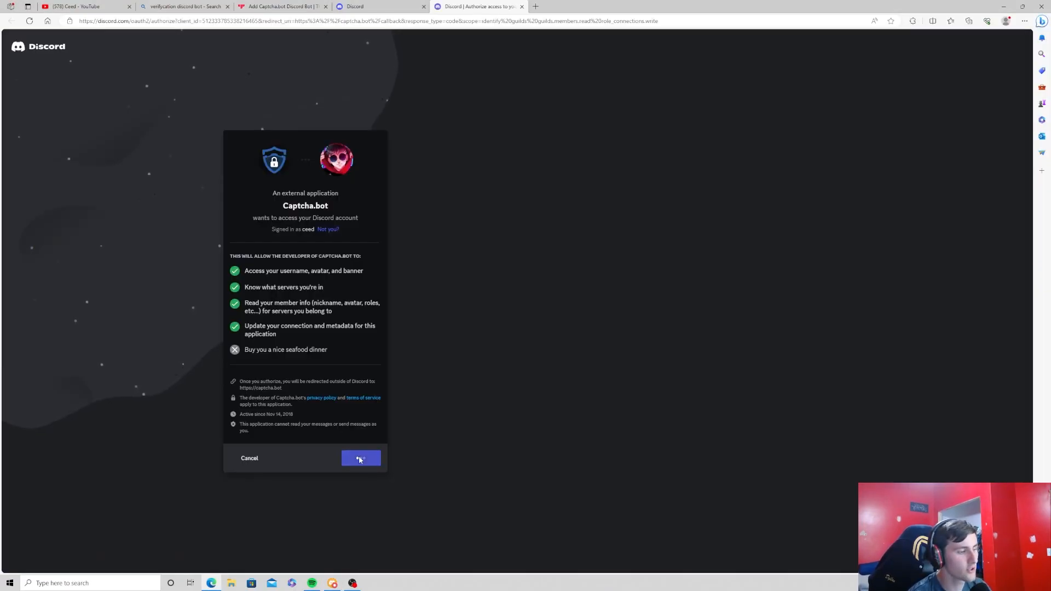
{"action": "left_click", "coordinate": [361, 458]}
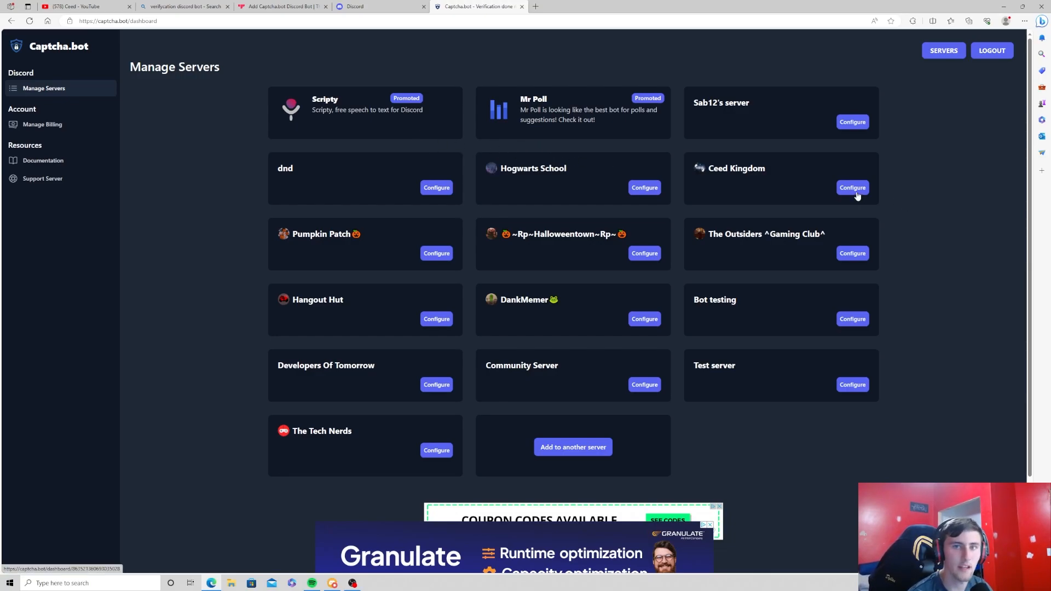
{"action": "left_click", "coordinate": [851, 318]}
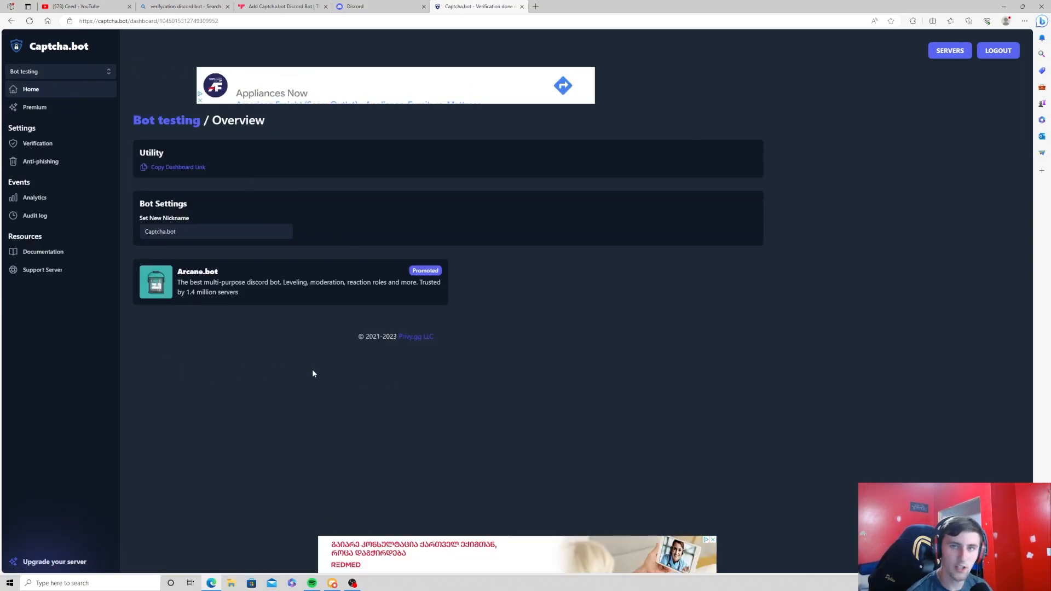
{"action": "mouse_move", "coordinate": [36, 143]}
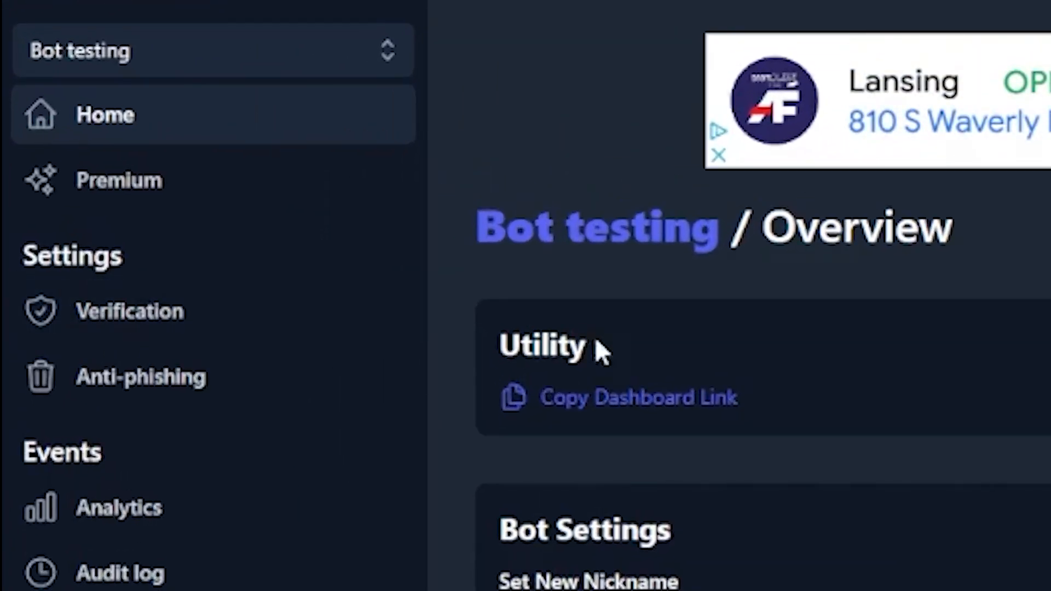
{"action": "mouse_move", "coordinate": [215, 311]}
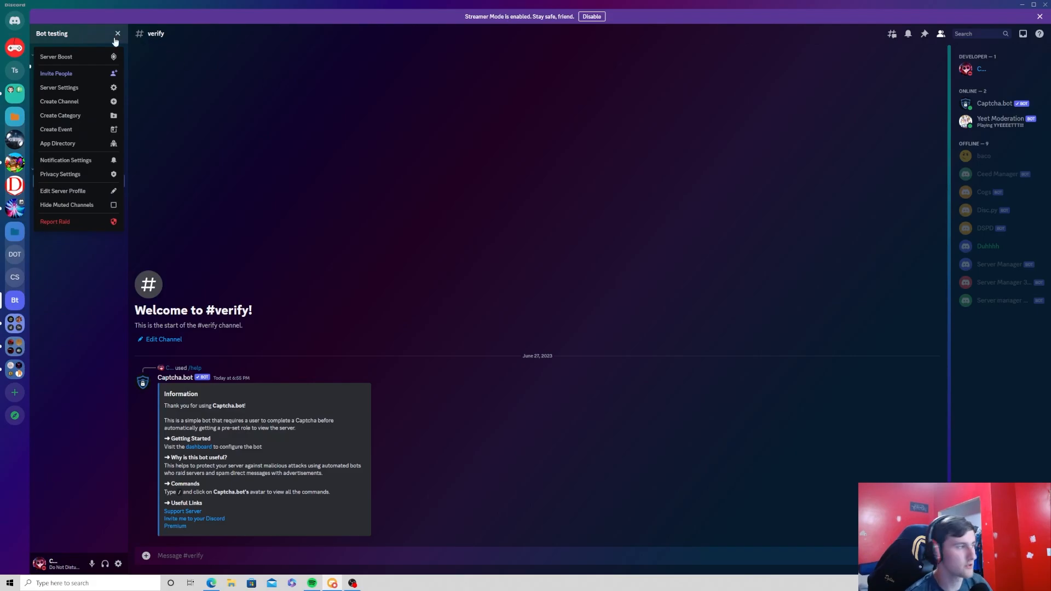
Turn on Administrator for the Captcha.bot role in Server Settings > Roles
{"action": "left_click", "coordinate": [60, 87]}
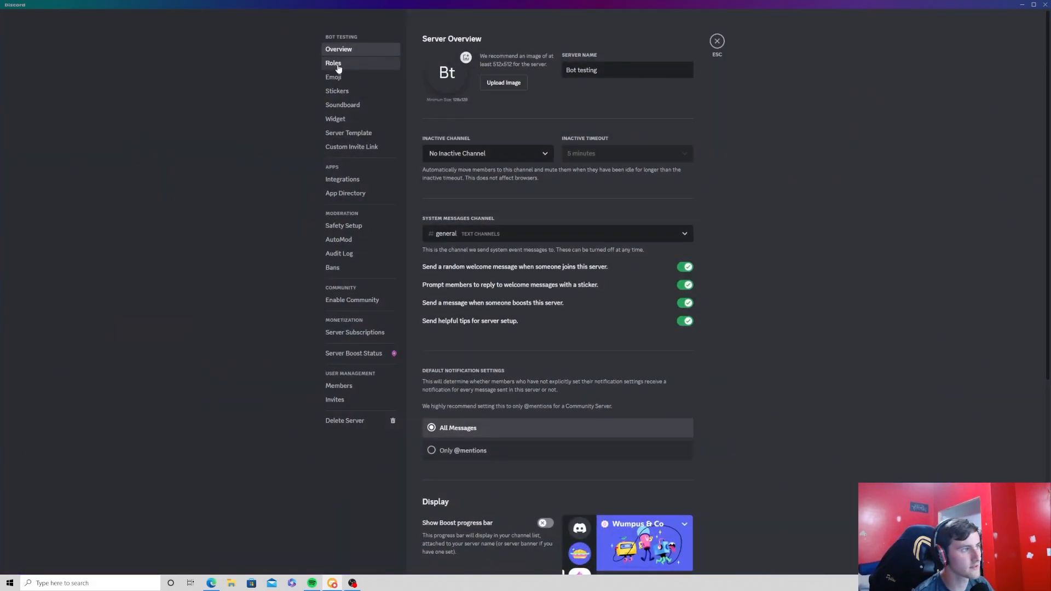
{"action": "left_click", "coordinate": [333, 63]}
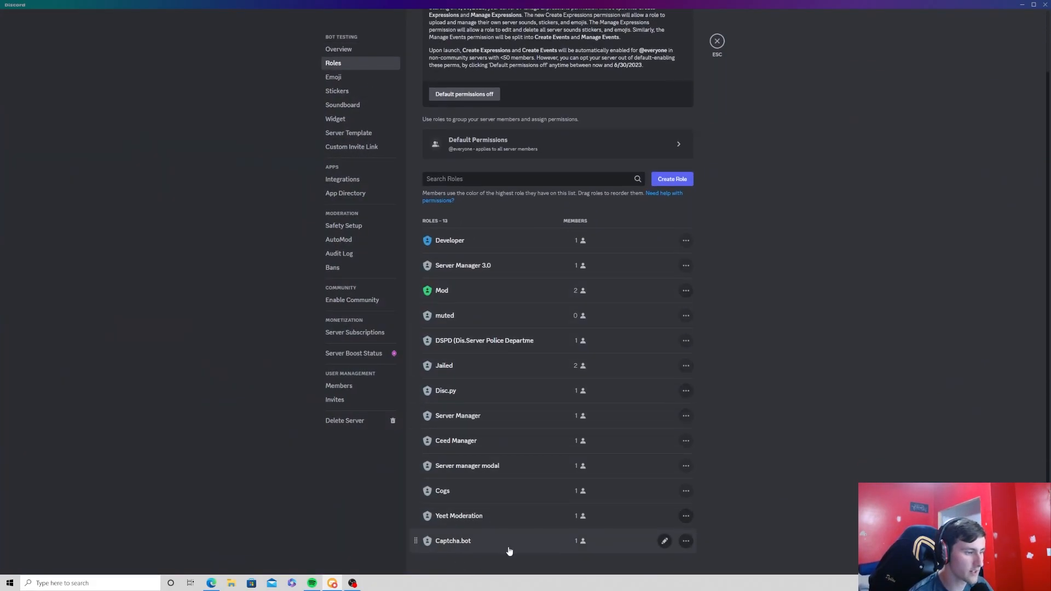
{"action": "left_click", "coordinate": [663, 541]}
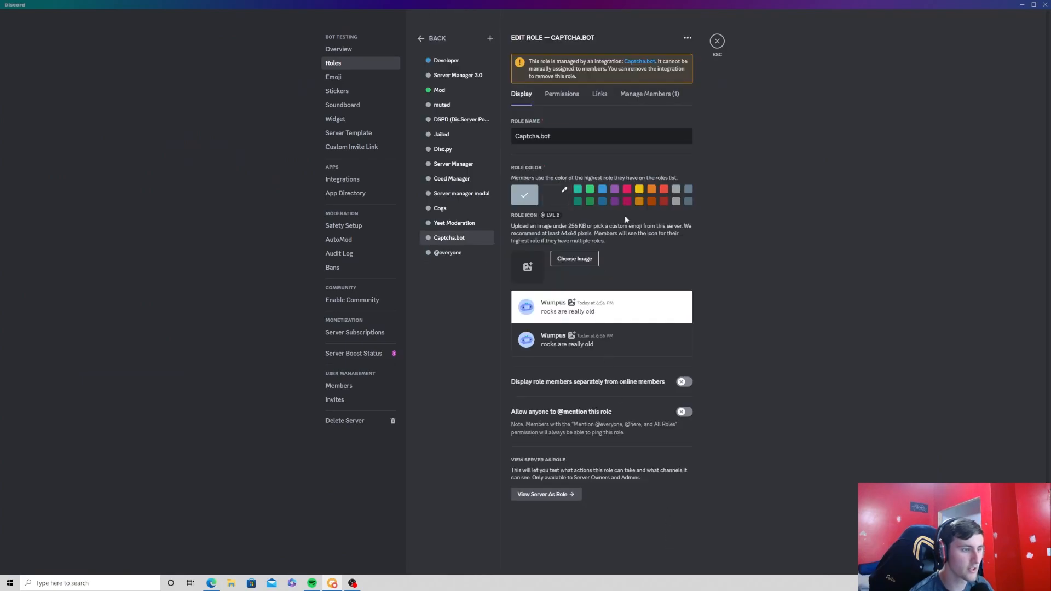
{"action": "left_click", "coordinate": [561, 93]}
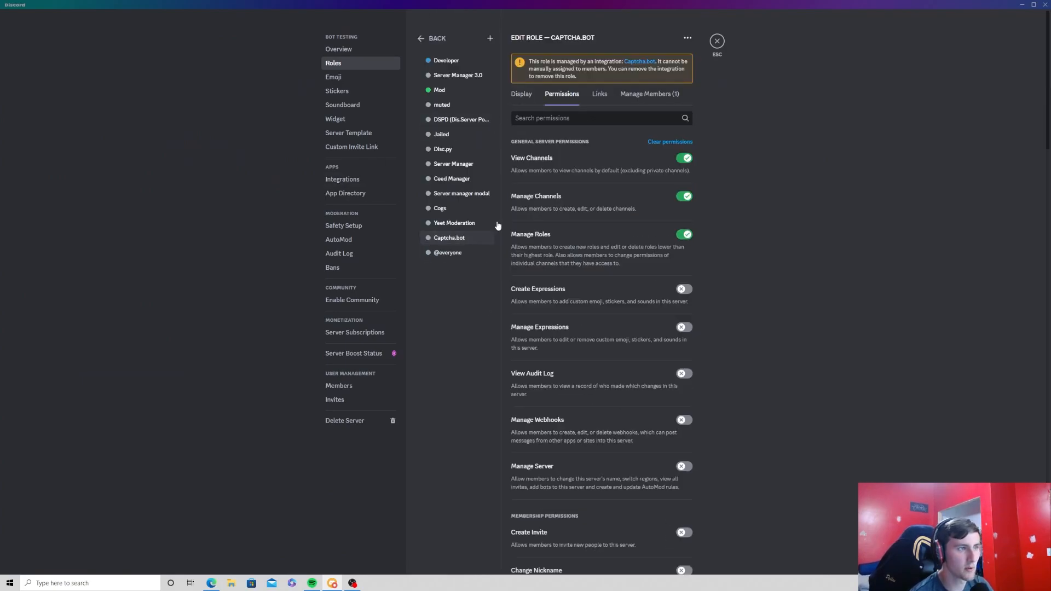
{"action": "scroll", "scroll_direction": "down", "scroll_amount": 3}
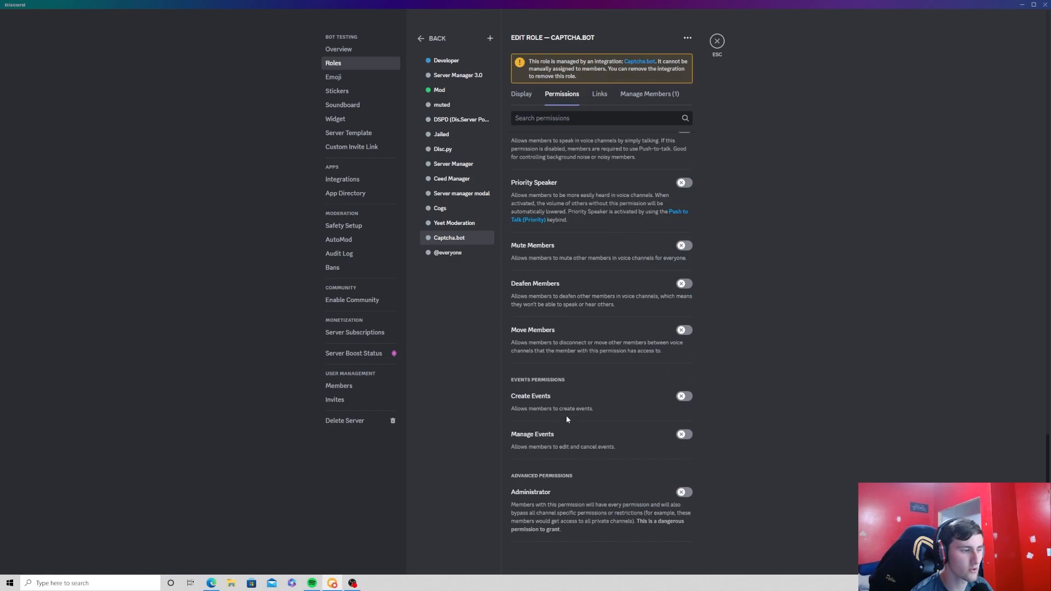
{"action": "mouse_move", "coordinate": [684, 498]}
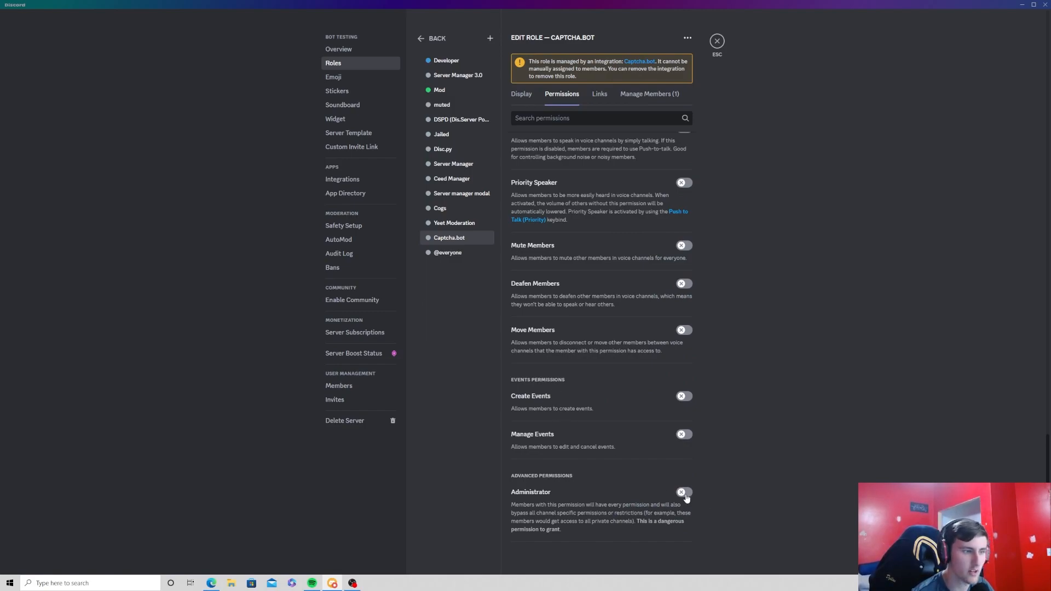
{"action": "left_click", "coordinate": [681, 492]}
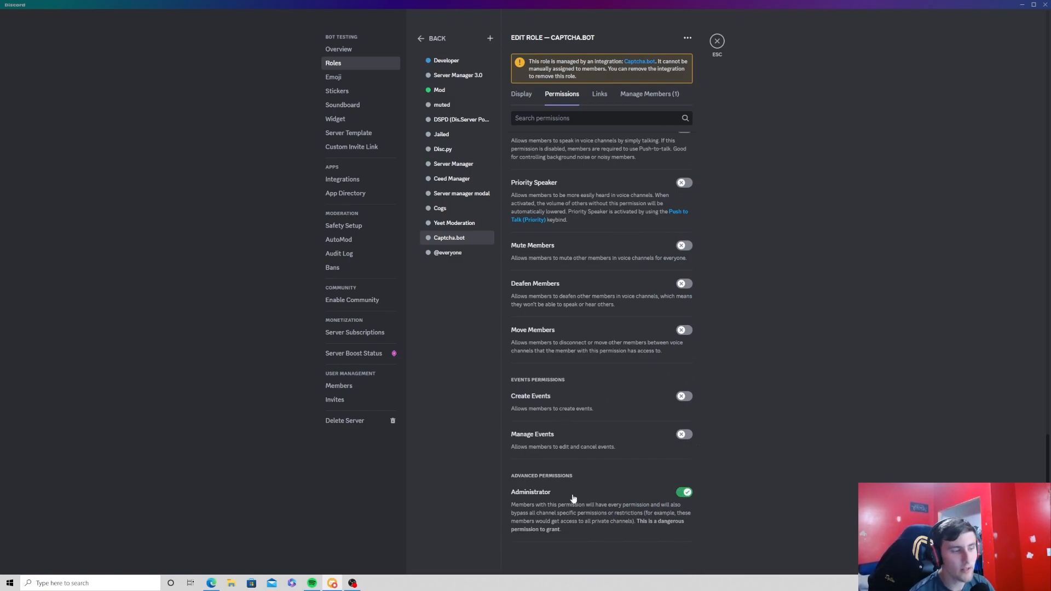
{"action": "mouse_move", "coordinate": [599, 500]}
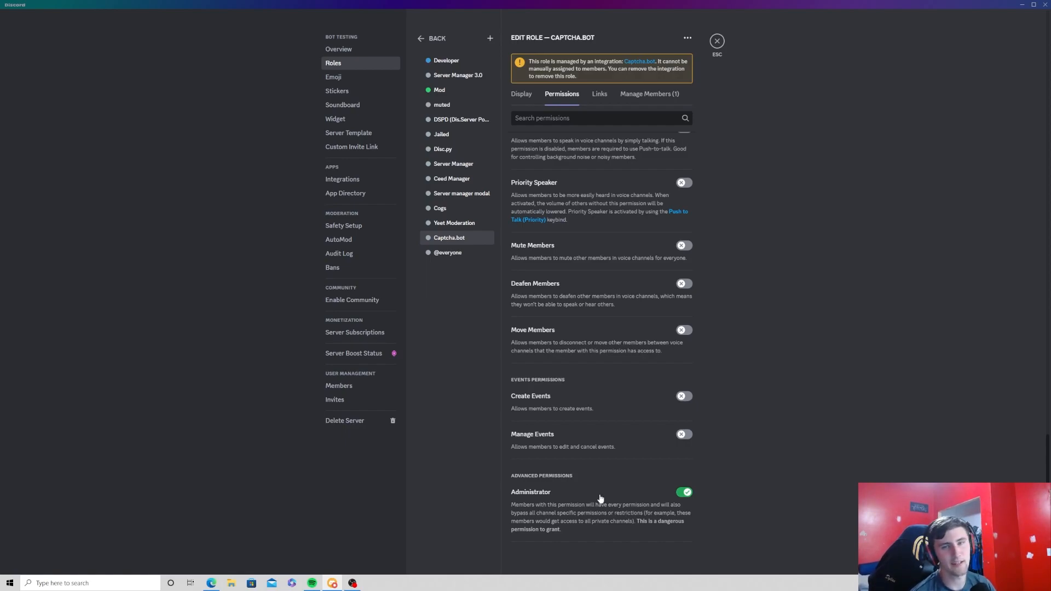
{"action": "mouse_move", "coordinate": [716, 51]}
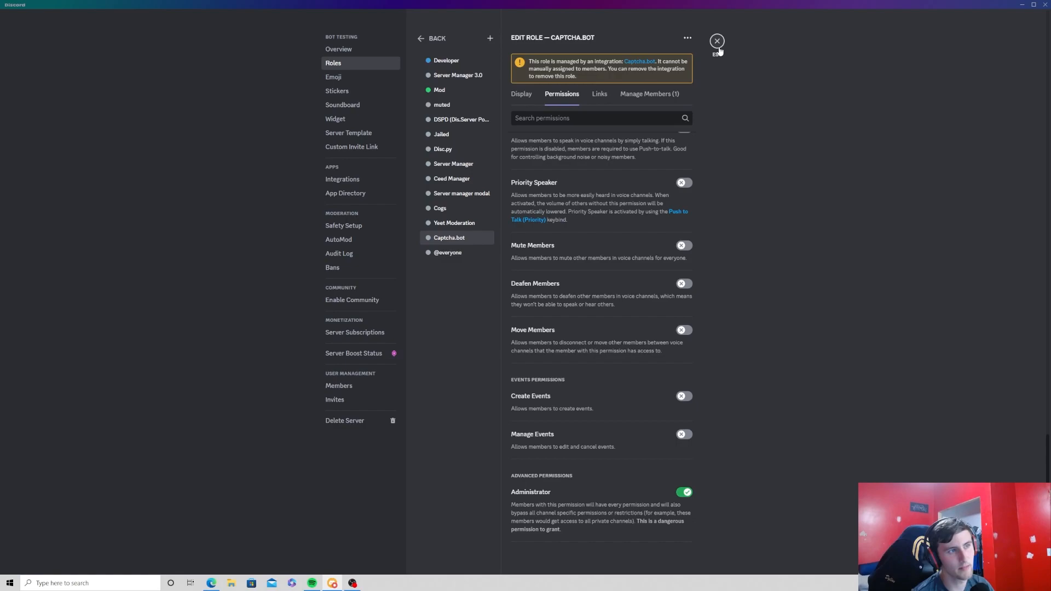
{"action": "left_click", "coordinate": [478, 6]}
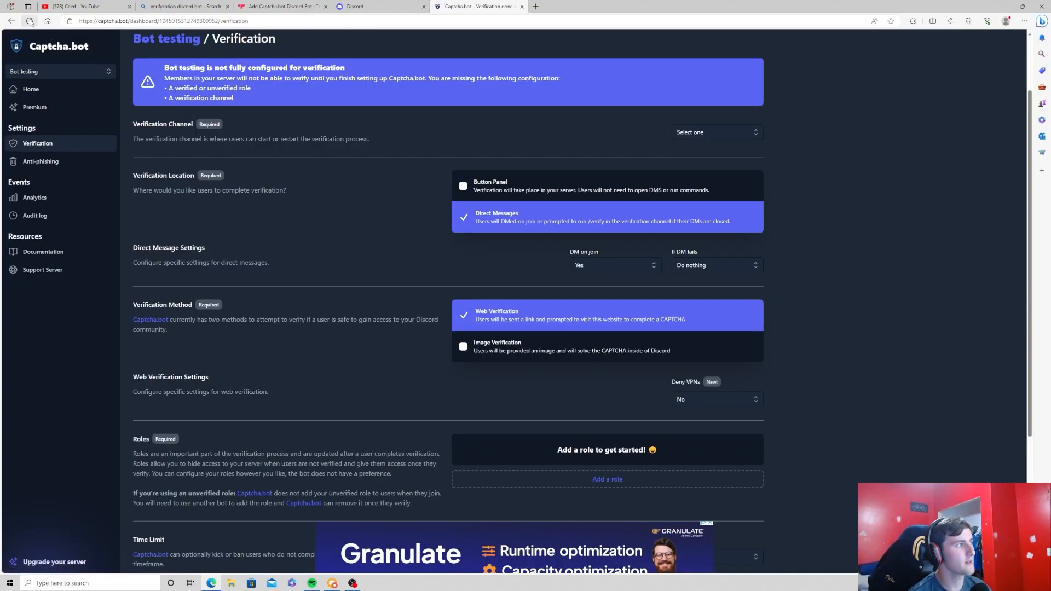
Set #verify as Captcha.bot's verification channel
{"action": "left_click", "coordinate": [30, 21]}
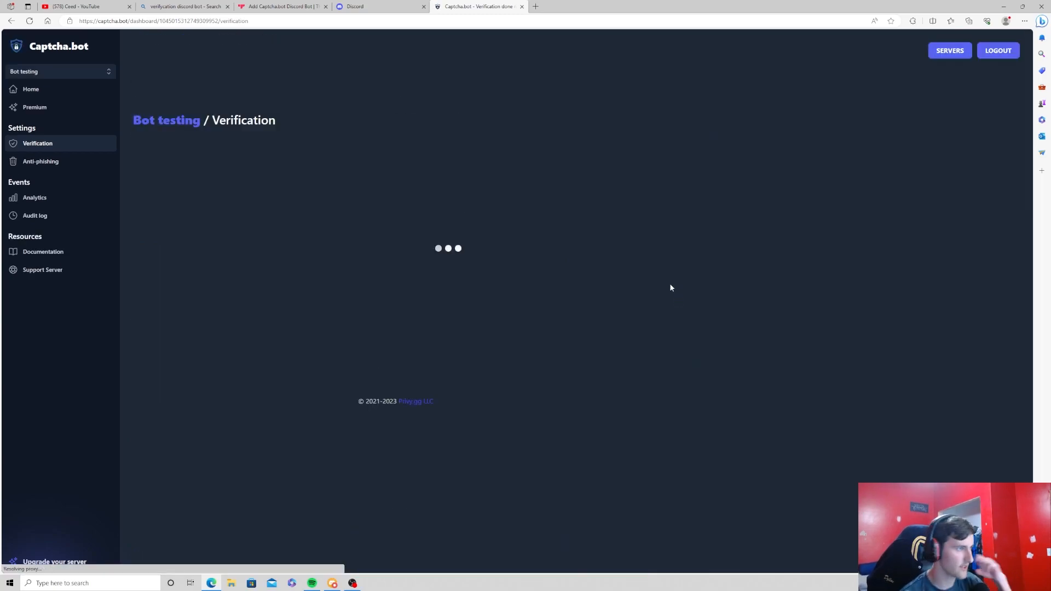
{"action": "left_click", "coordinate": [716, 213]}
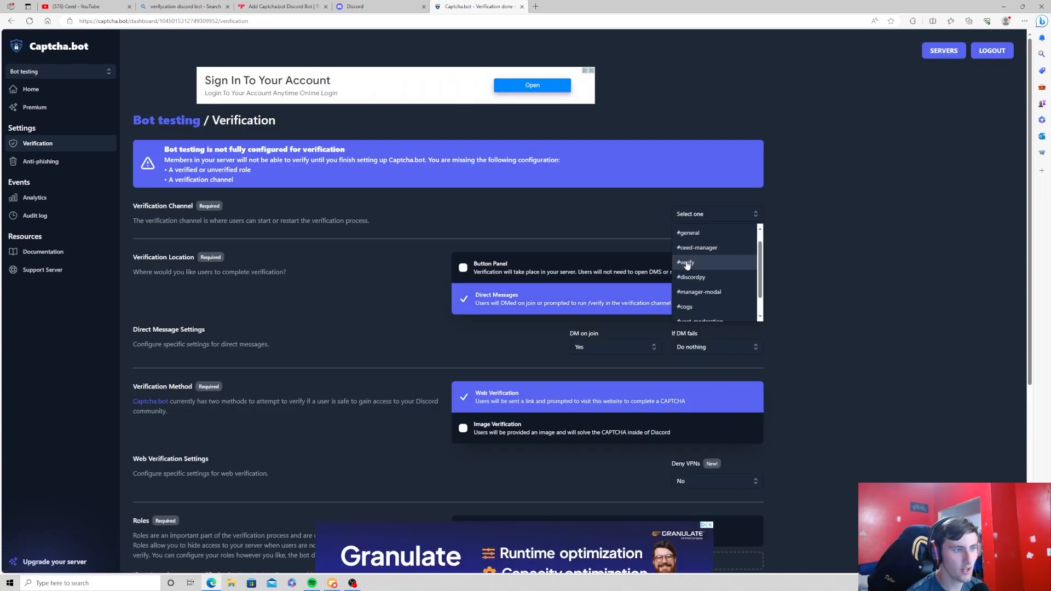
{"action": "mouse_move", "coordinate": [702, 266]}
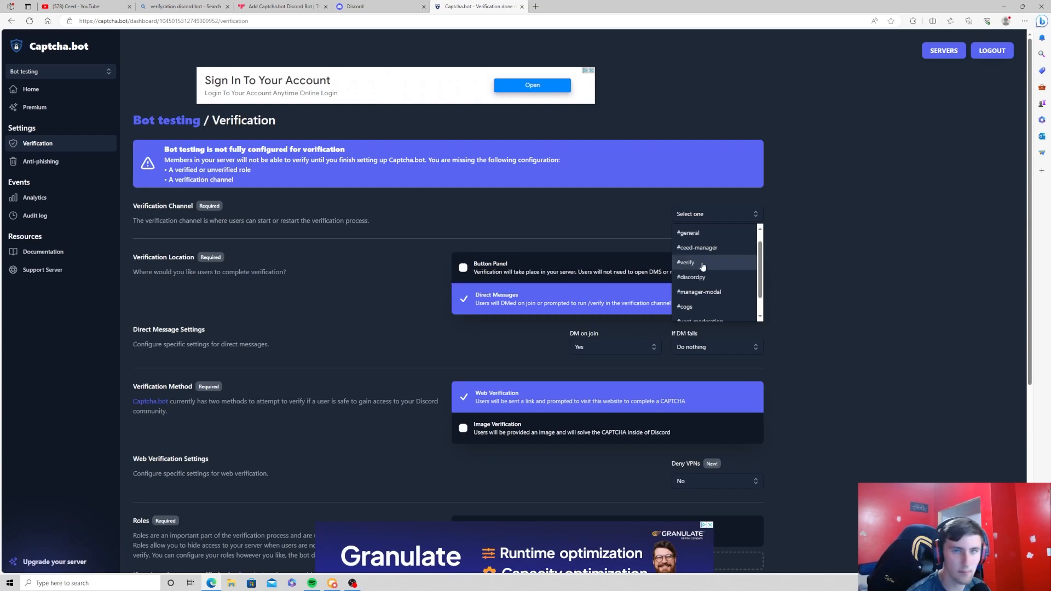
{"action": "left_click", "coordinate": [685, 262]}
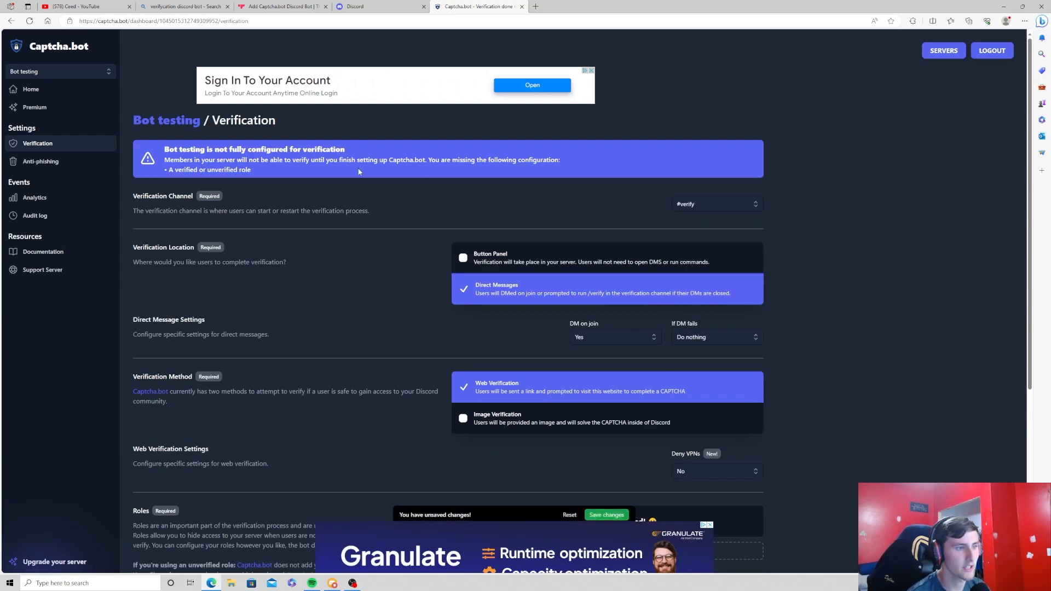
{"action": "scroll", "scroll_direction": "down", "scroll_amount": 3}
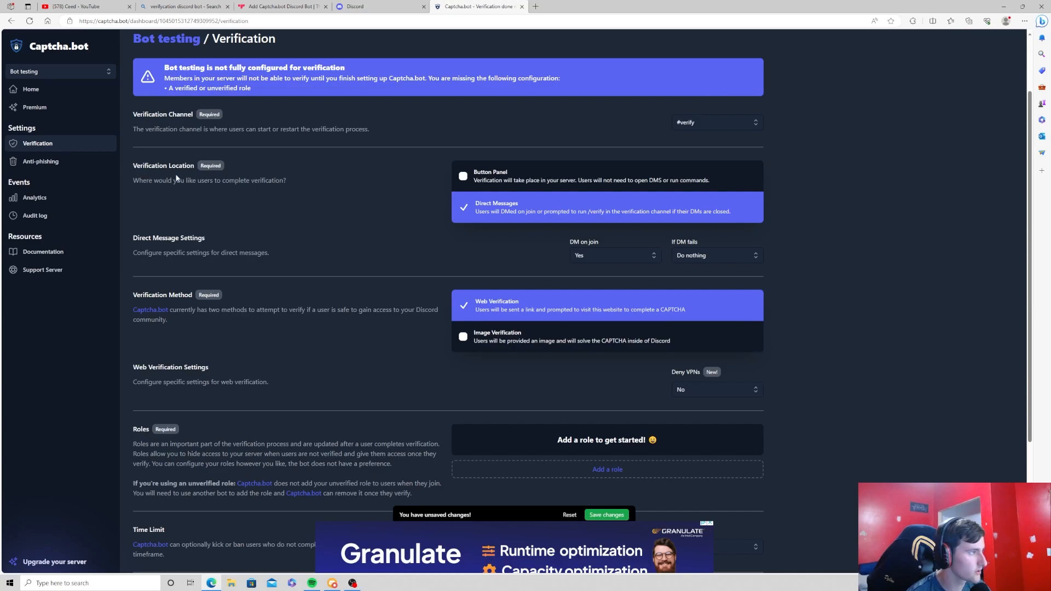
{"action": "mouse_move", "coordinate": [411, 185]}
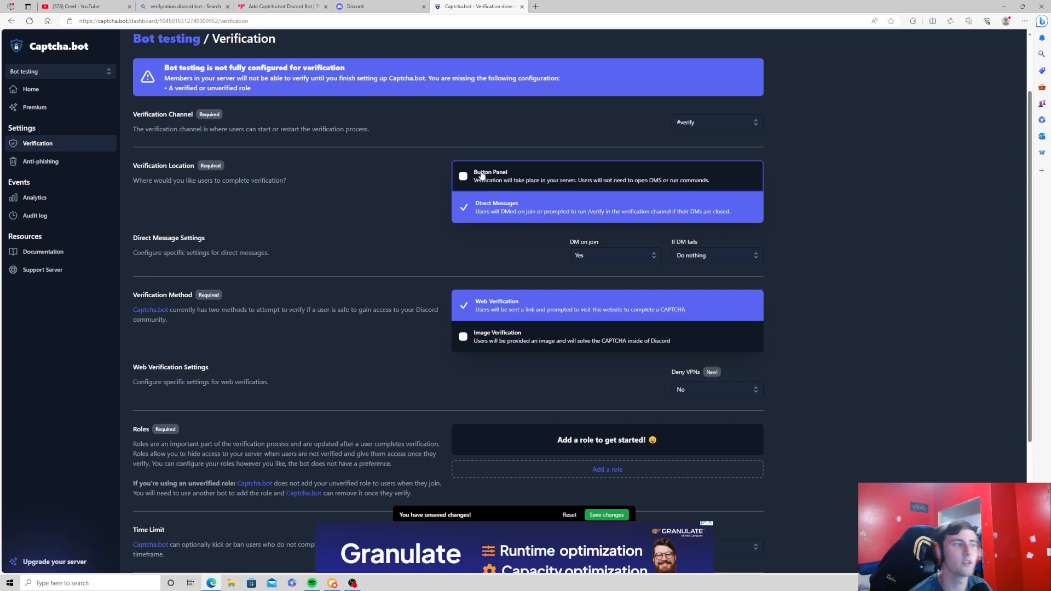
Switch verification to a Button Panel with the button labelled 'Verify for access!'
{"action": "left_click", "coordinate": [462, 176]}
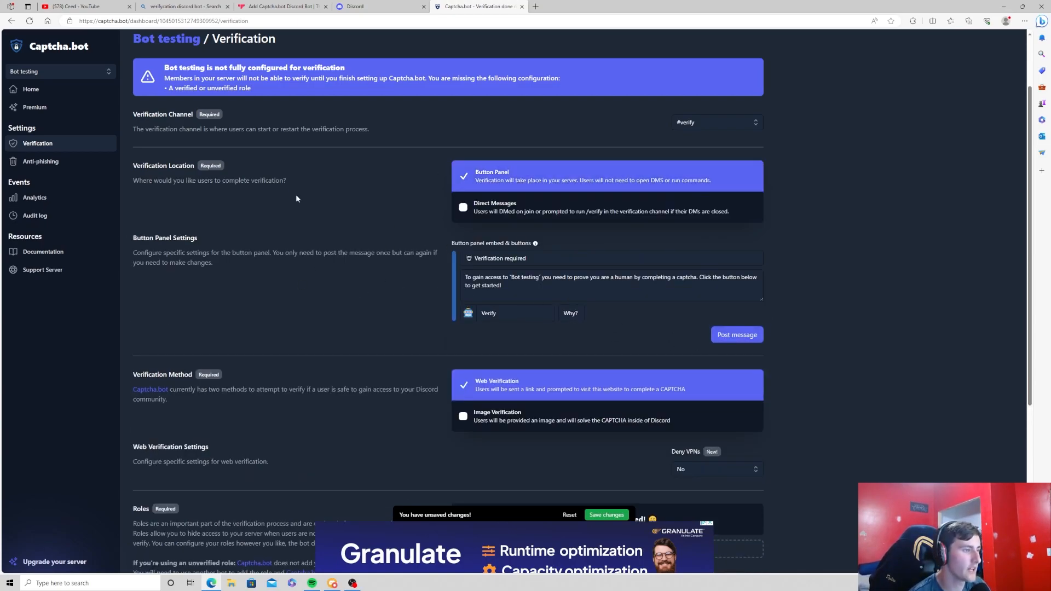
{"action": "left_click", "coordinate": [514, 313]}
{"action": "type", "text": " for access!"}
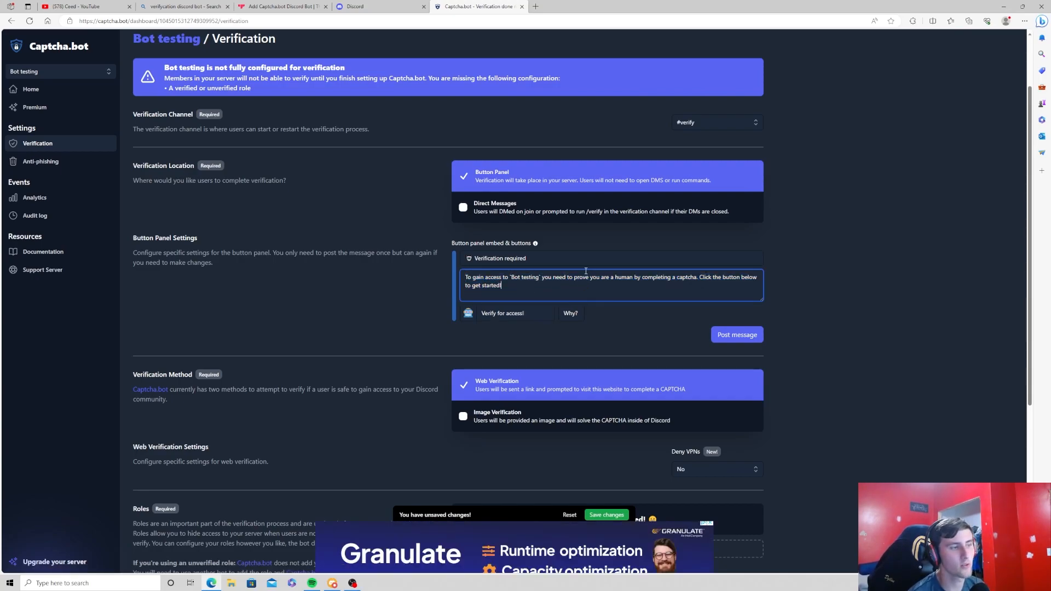
{"action": "scroll", "scroll_direction": "down", "scroll_amount": 3}
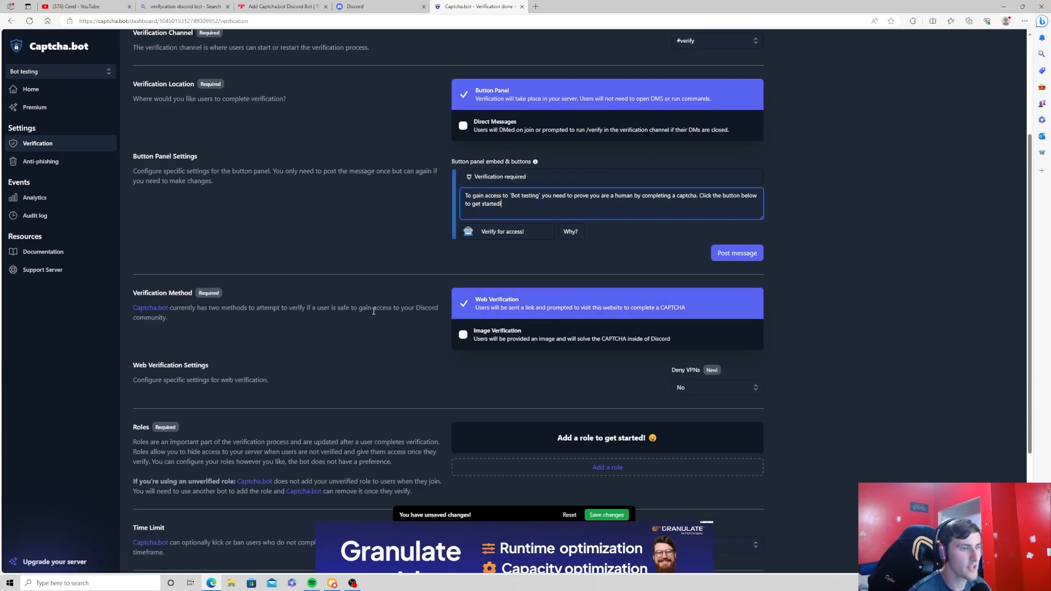
{"action": "mouse_move", "coordinate": [483, 303]}
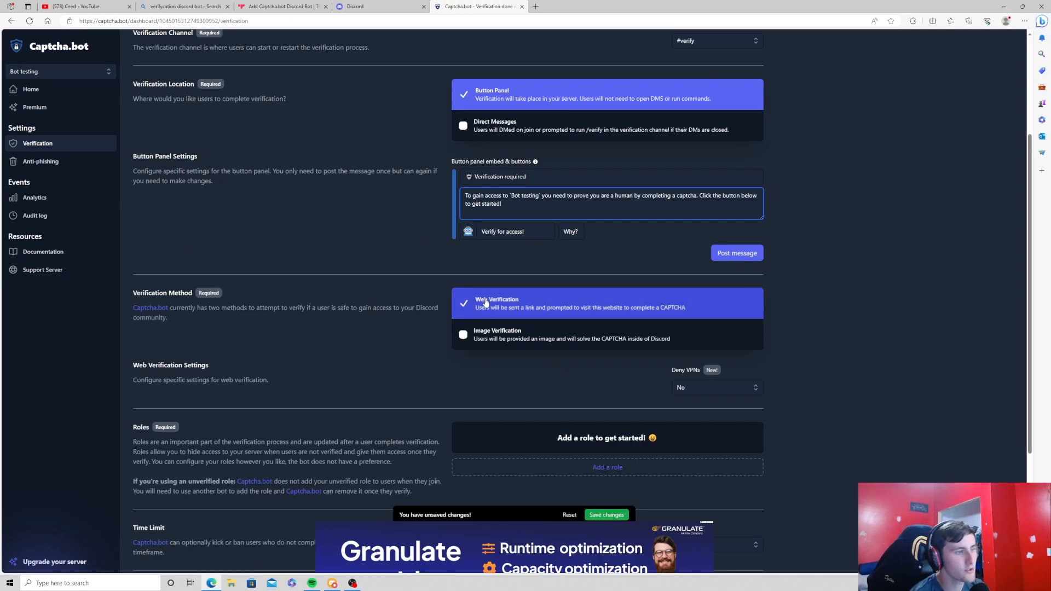
{"action": "mouse_move", "coordinate": [510, 341]}
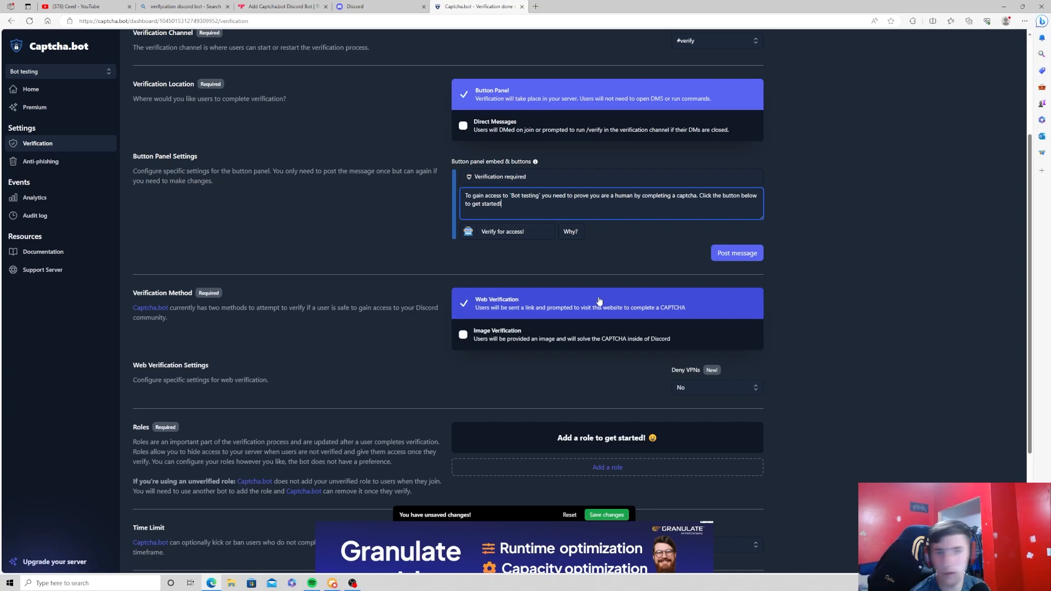
{"action": "scroll", "scroll_direction": "down", "scroll_amount": 3}
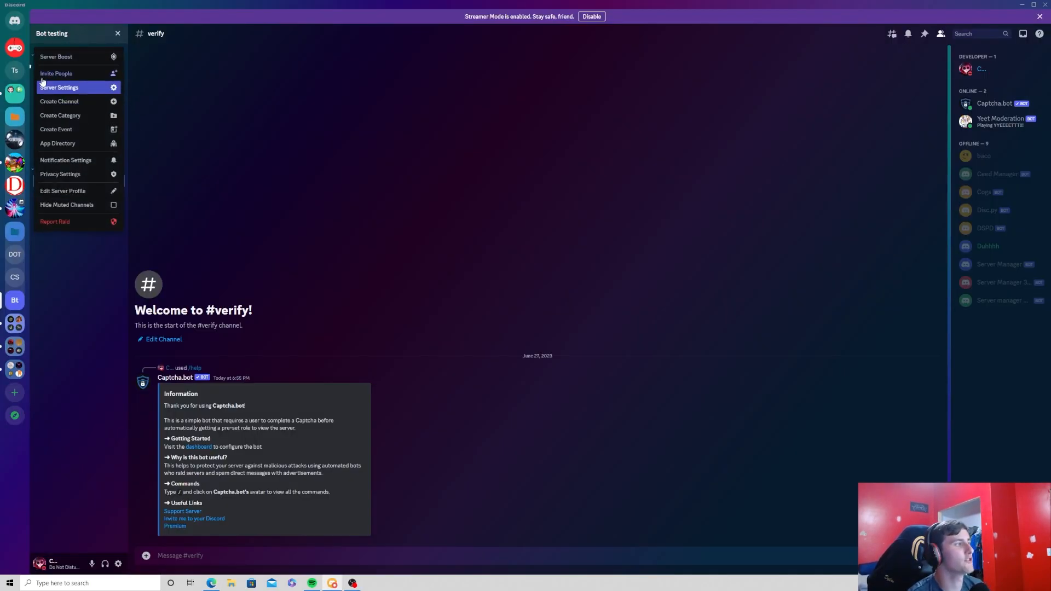
Create a green role named Verify in Bot testing's server roles
{"action": "left_click", "coordinate": [59, 87]}
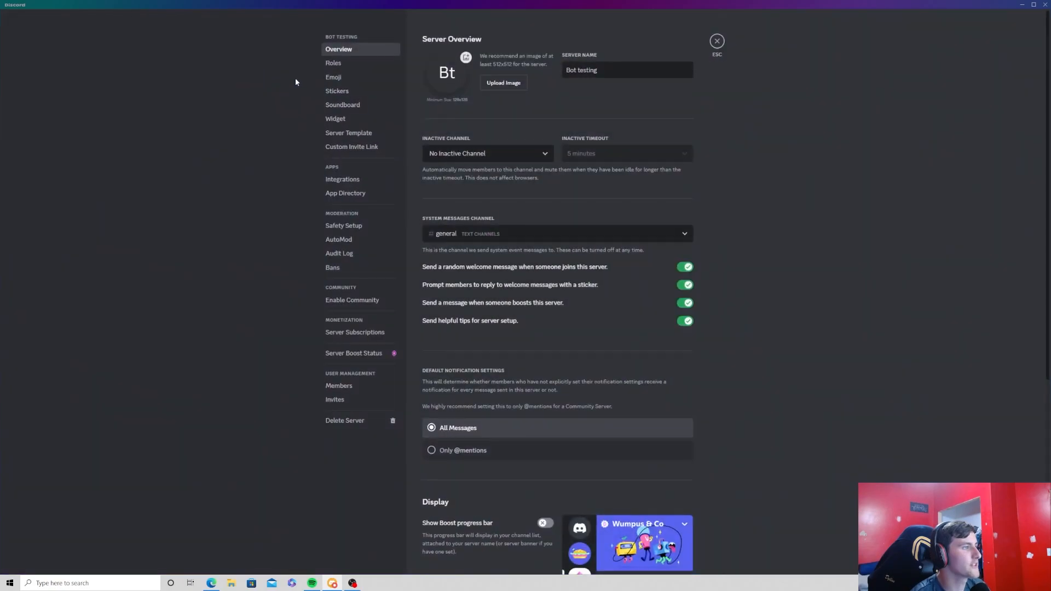
{"action": "left_click", "coordinate": [333, 62]}
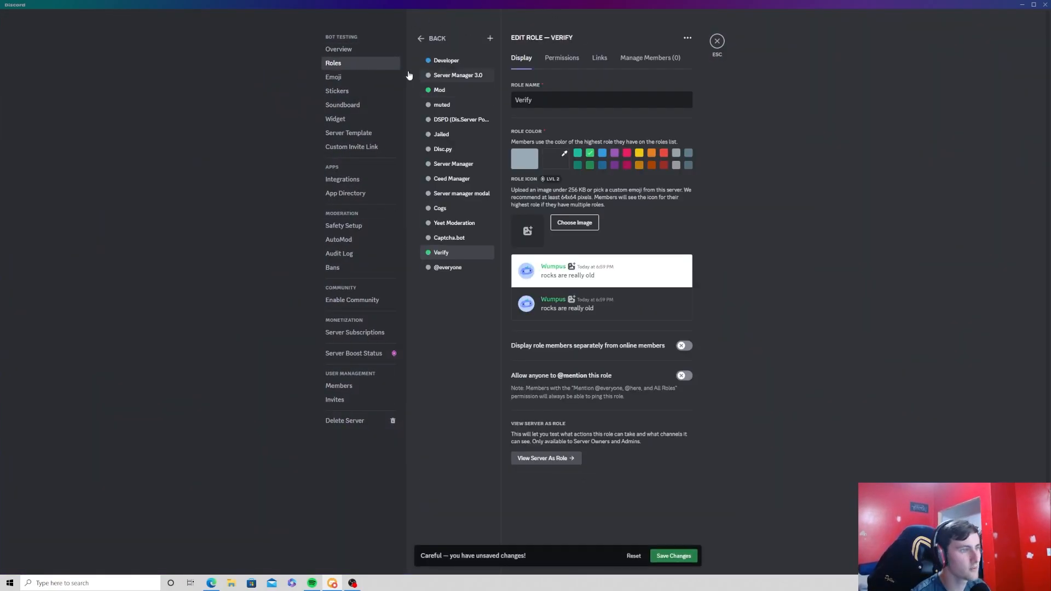
{"action": "left_click", "coordinate": [681, 345]}
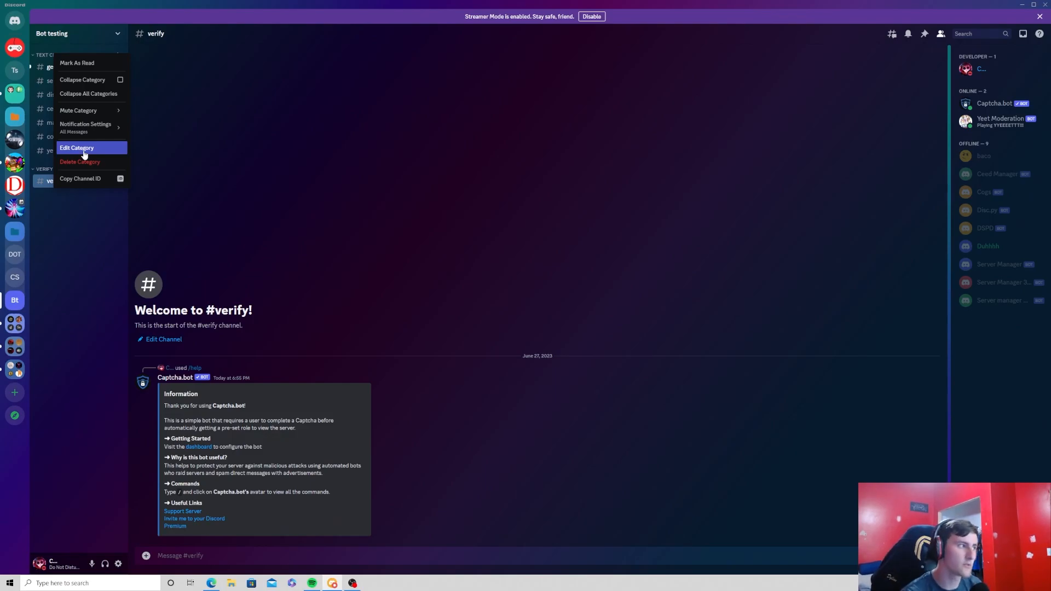
{"action": "left_click", "coordinate": [77, 149]}
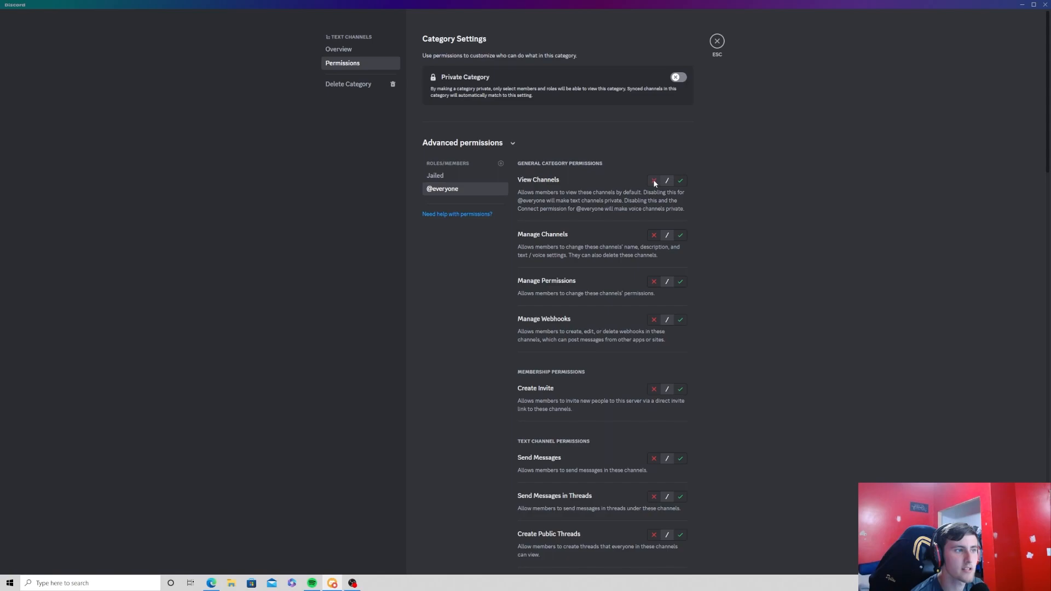
{"action": "left_click", "coordinate": [678, 77]}
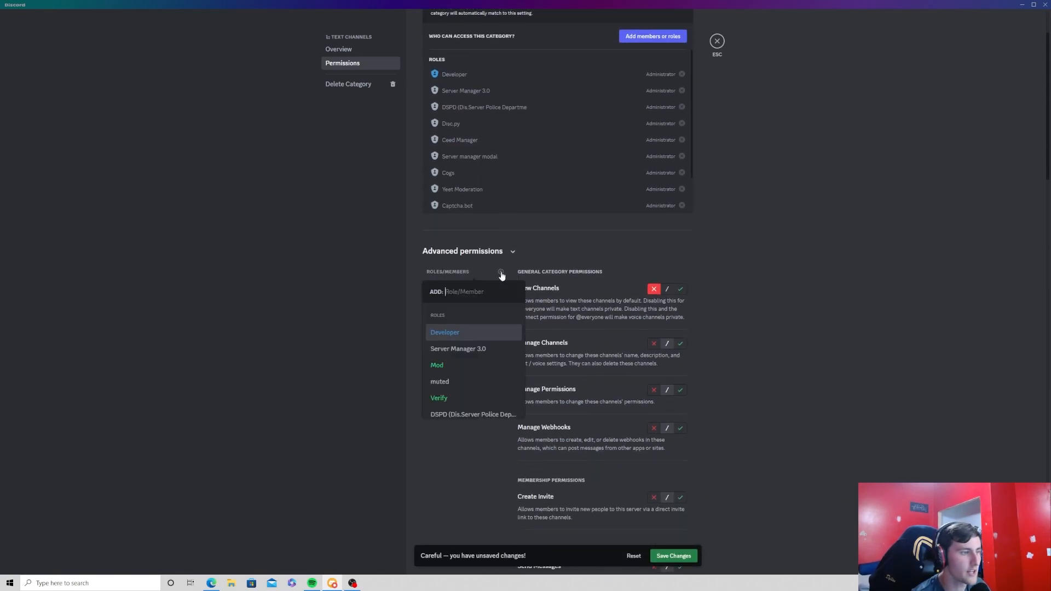
{"action": "mouse_move", "coordinate": [438, 397]}
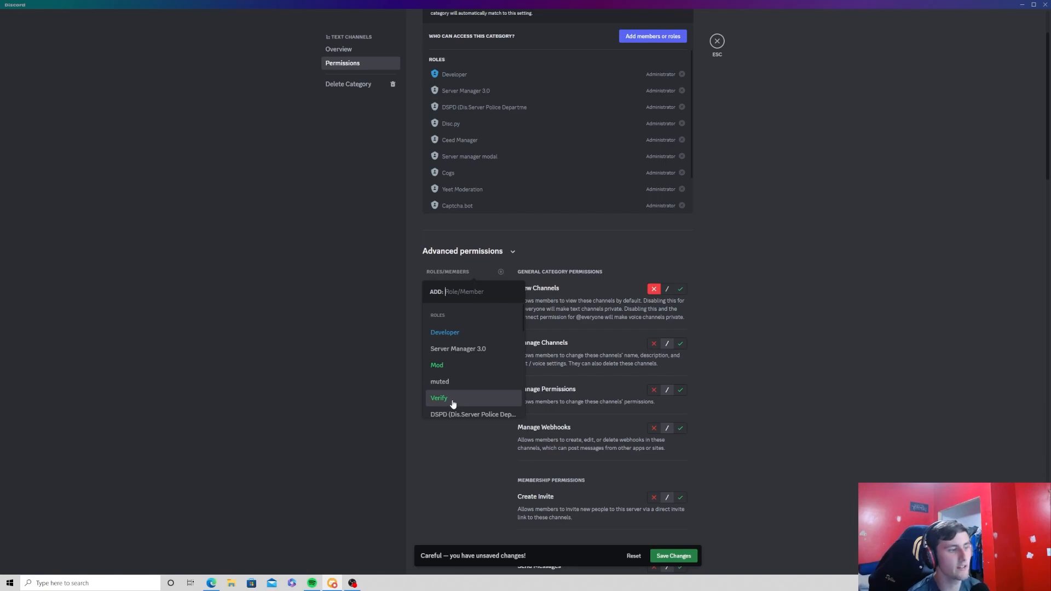
{"action": "left_click", "coordinate": [438, 398]}
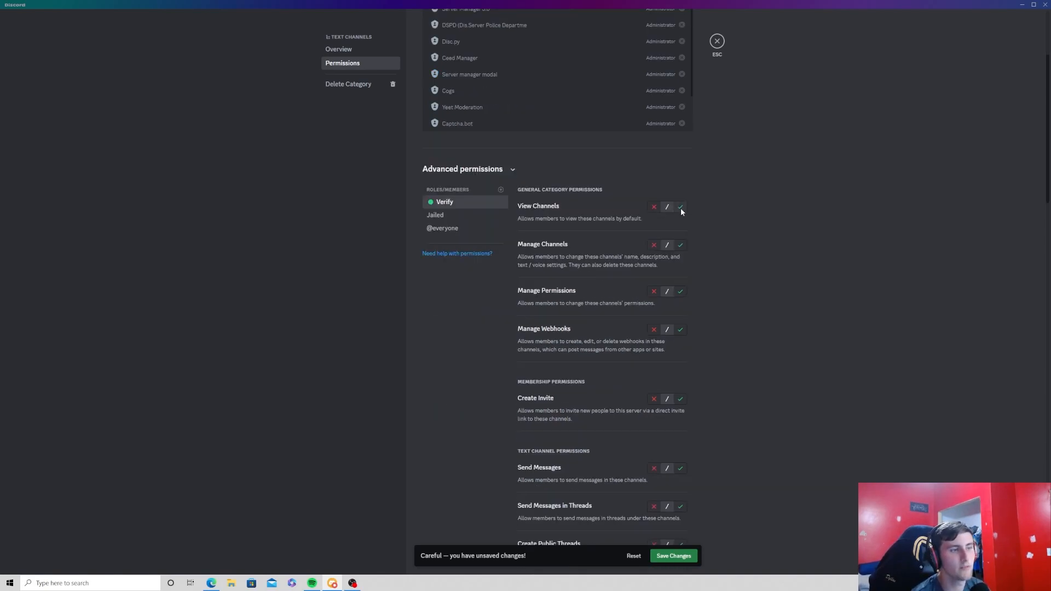
{"action": "left_click", "coordinate": [680, 207]}
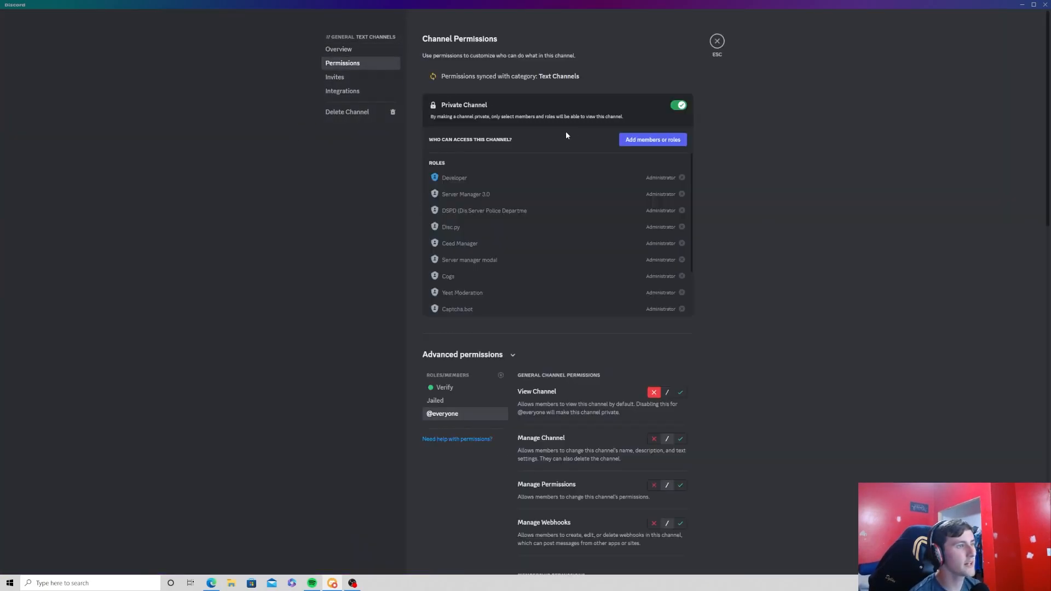
{"action": "mouse_move", "coordinate": [465, 405]}
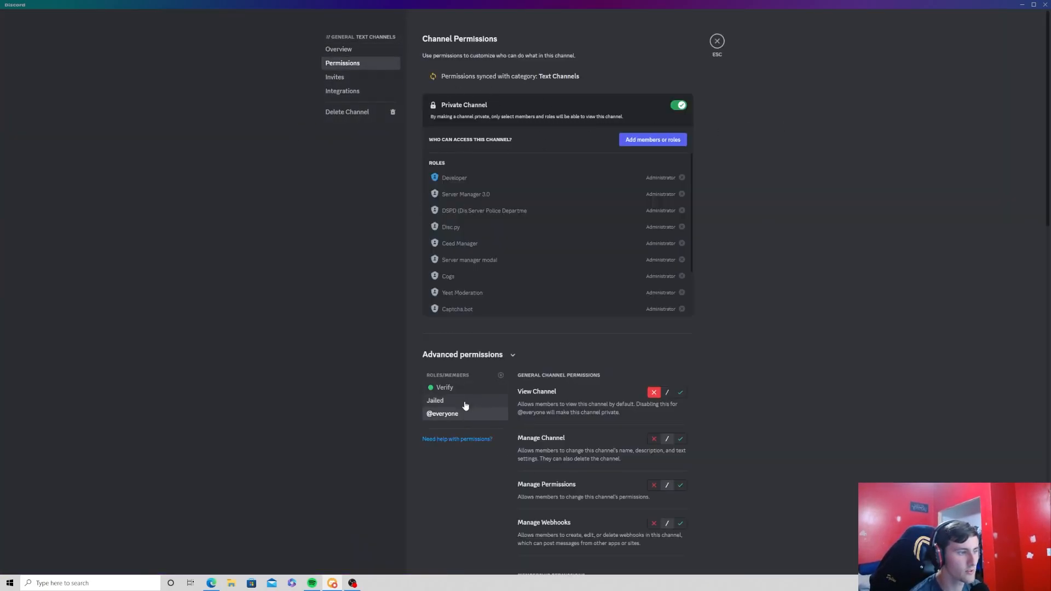
{"action": "scroll", "scroll_direction": "down", "scroll_amount": 3}
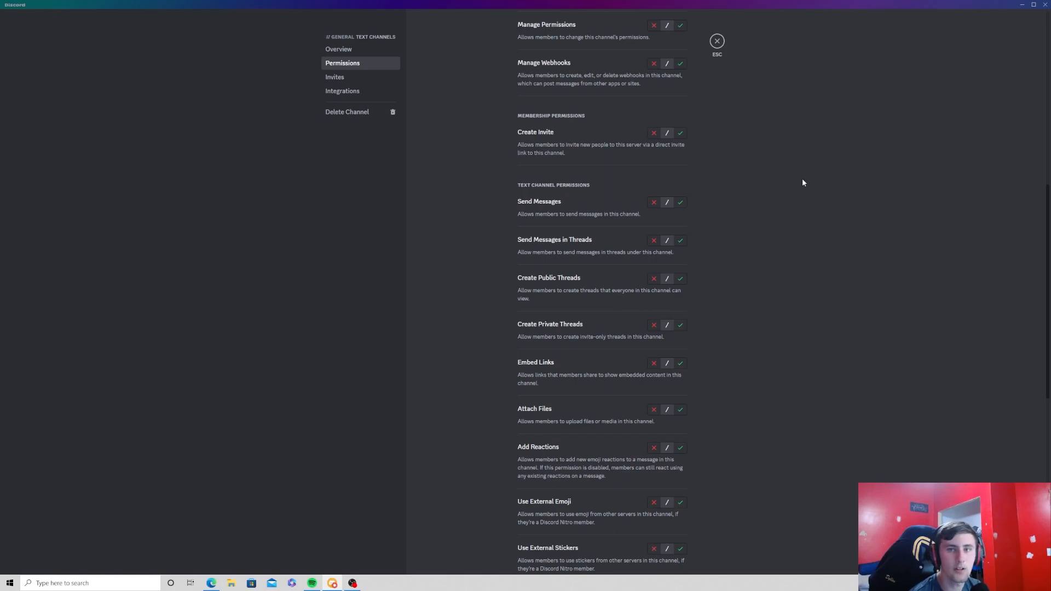
{"action": "scroll", "scroll_direction": "down", "scroll_amount": 3}
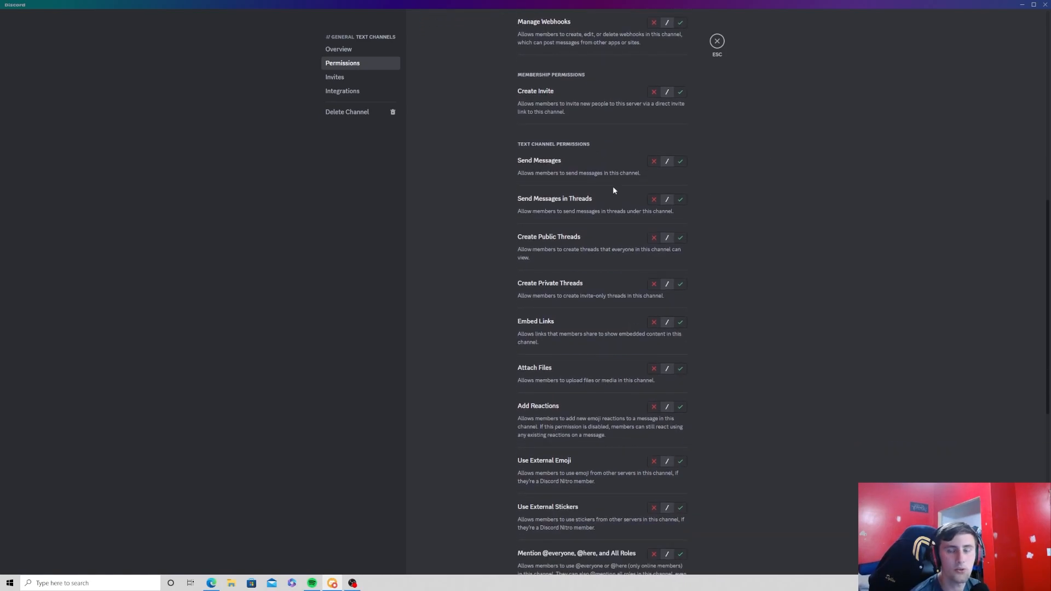
{"action": "mouse_move", "coordinate": [717, 55]}
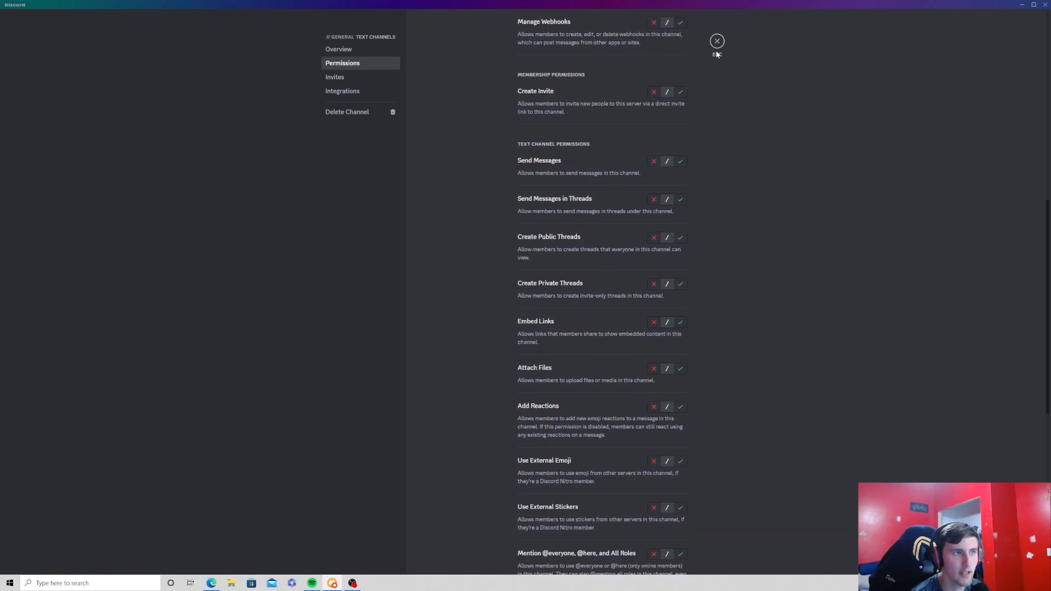
{"action": "left_click", "coordinate": [478, 6]}
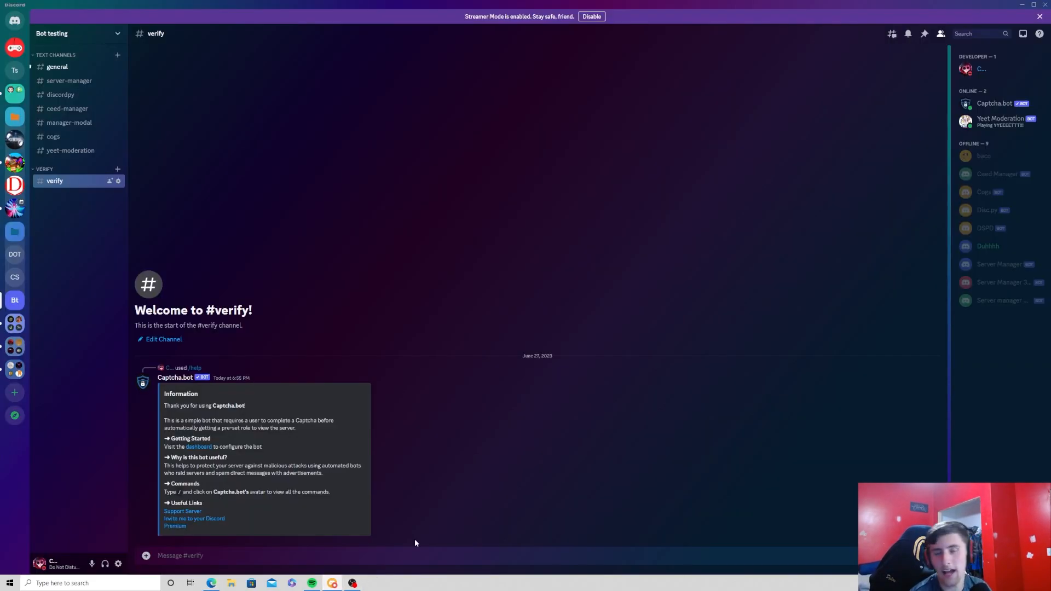
Move the Captcha.bot role above Verify in Server Settings > Roles
{"action": "left_click", "coordinate": [73, 33]}
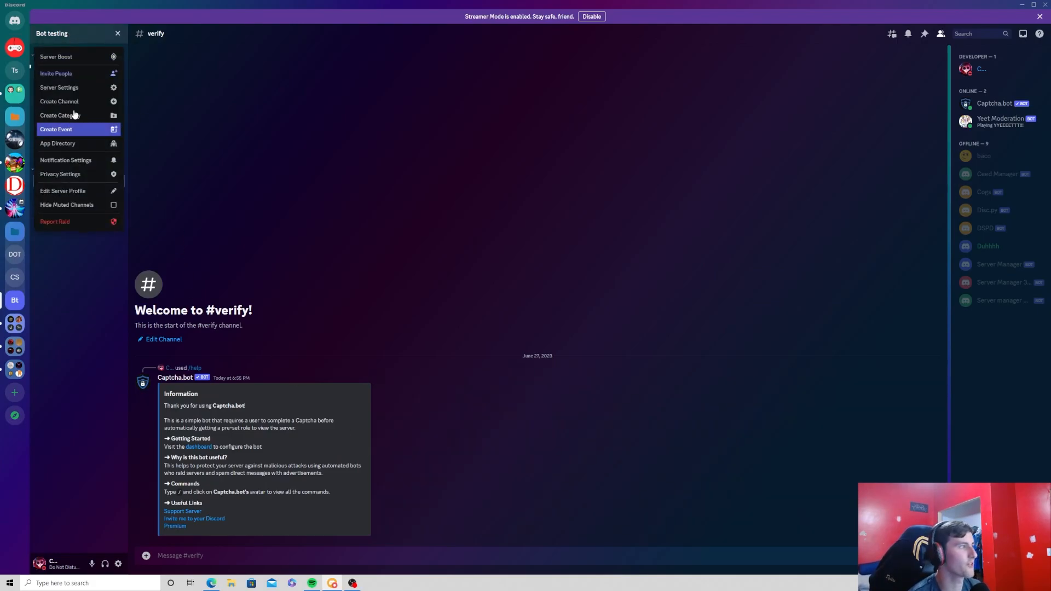
{"action": "left_click", "coordinate": [59, 87]}
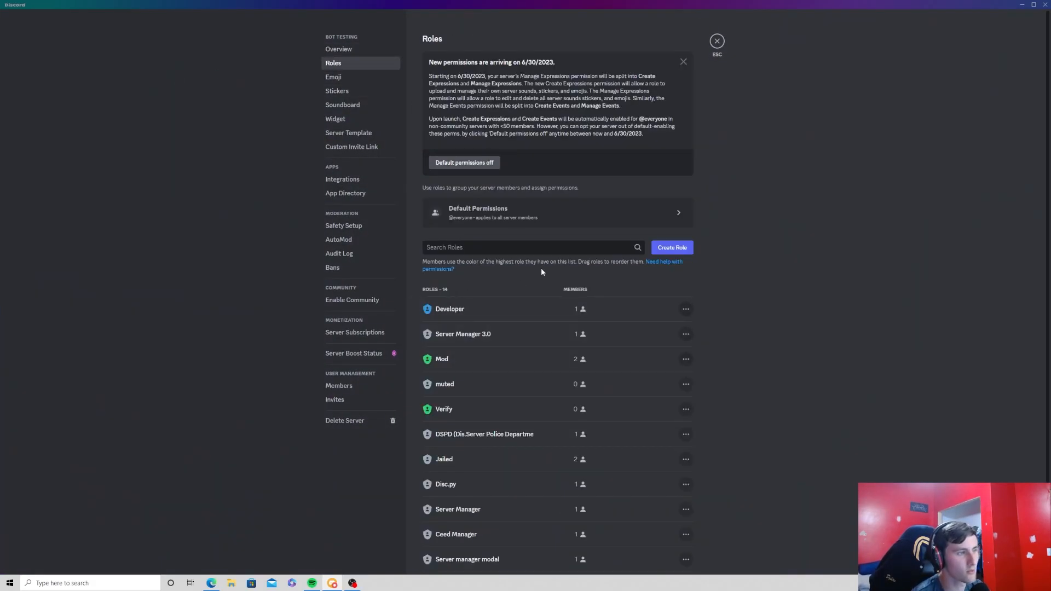
{"action": "scroll", "scroll_direction": "down", "scroll_amount": 3}
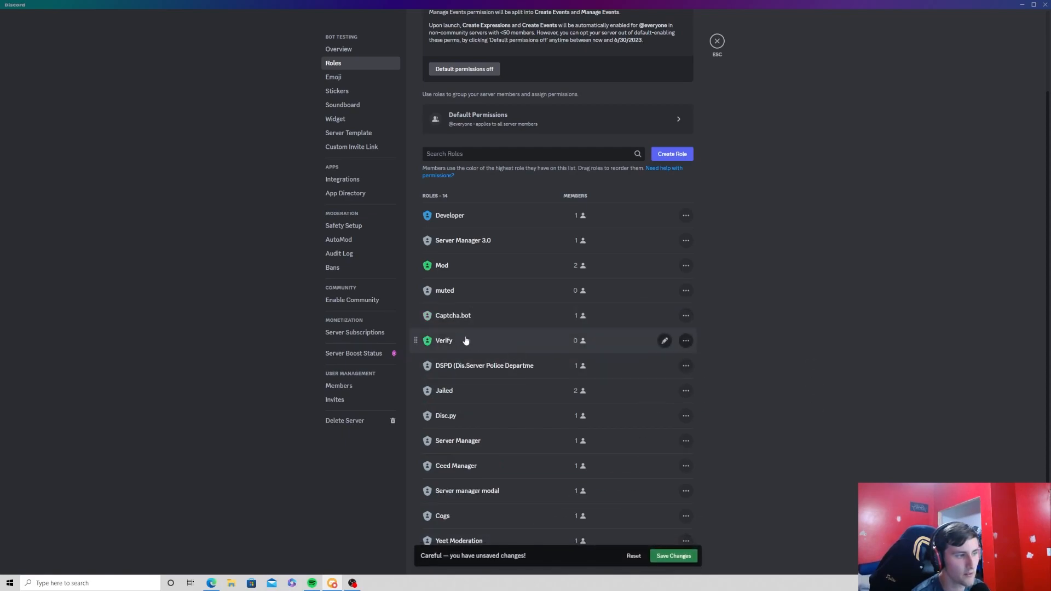
{"action": "mouse_move", "coordinate": [724, 531]}
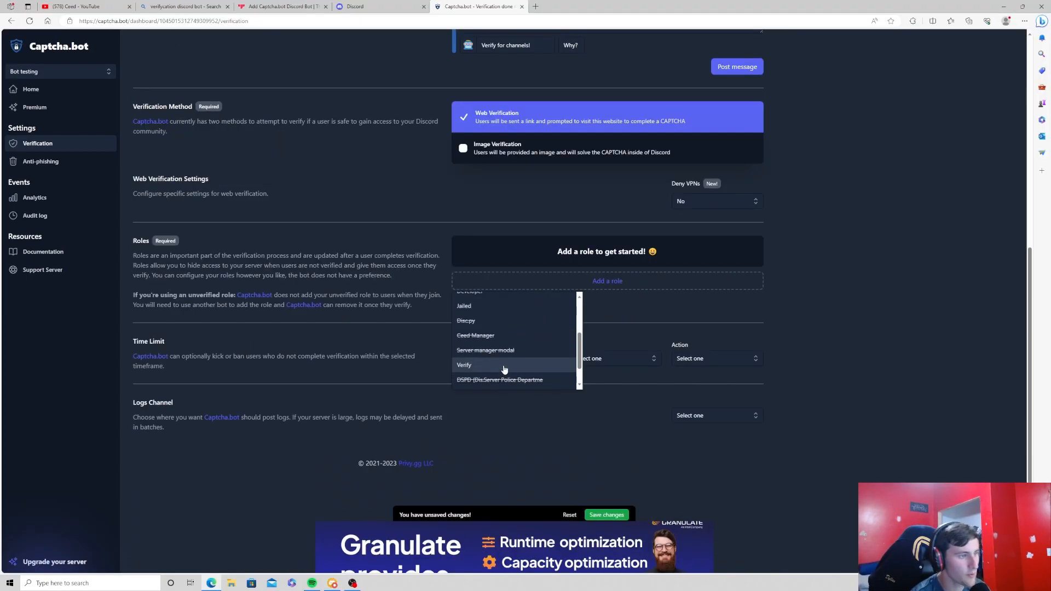
{"action": "left_click", "coordinate": [463, 364]}
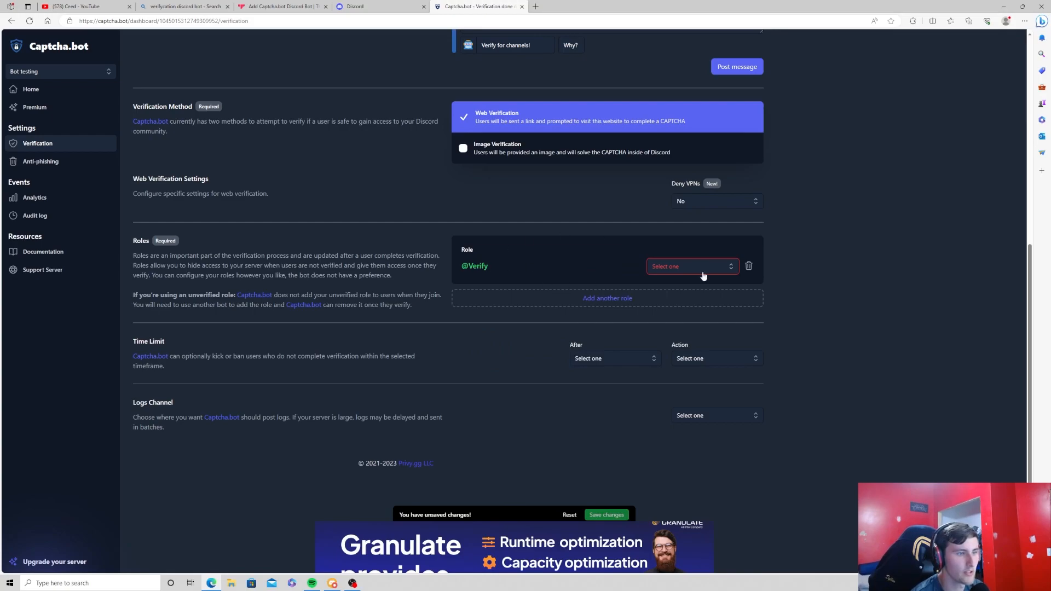
{"action": "left_click", "coordinate": [690, 266]}
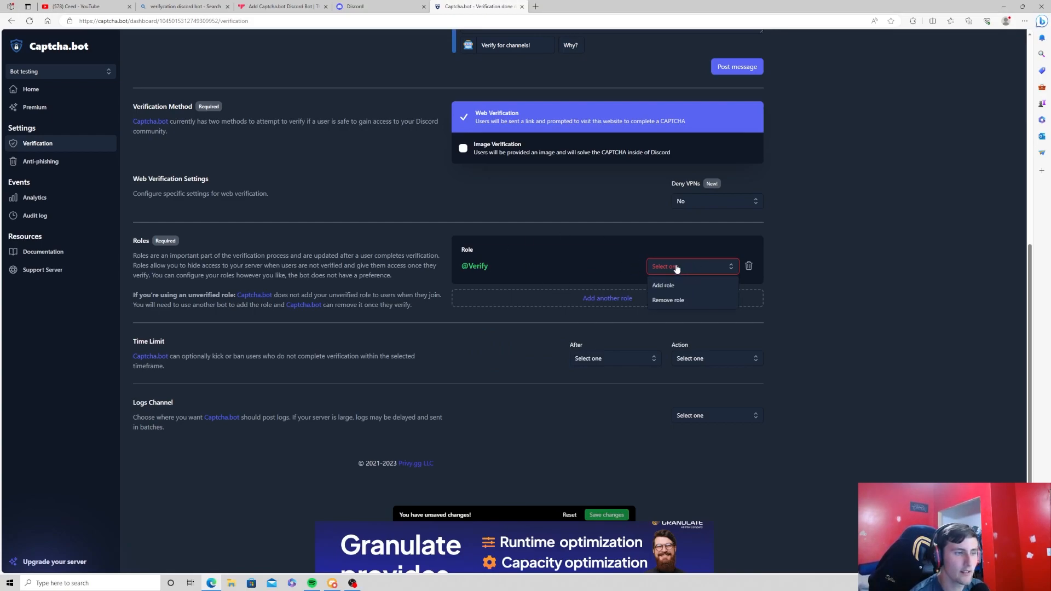
{"action": "mouse_move", "coordinate": [663, 285]}
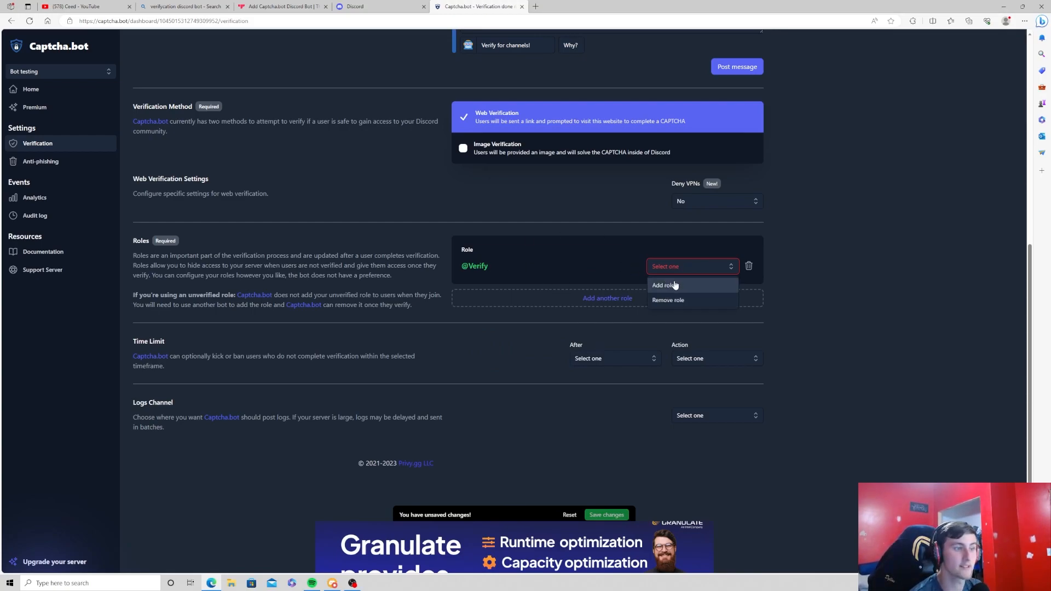
{"action": "left_click", "coordinate": [663, 284]}
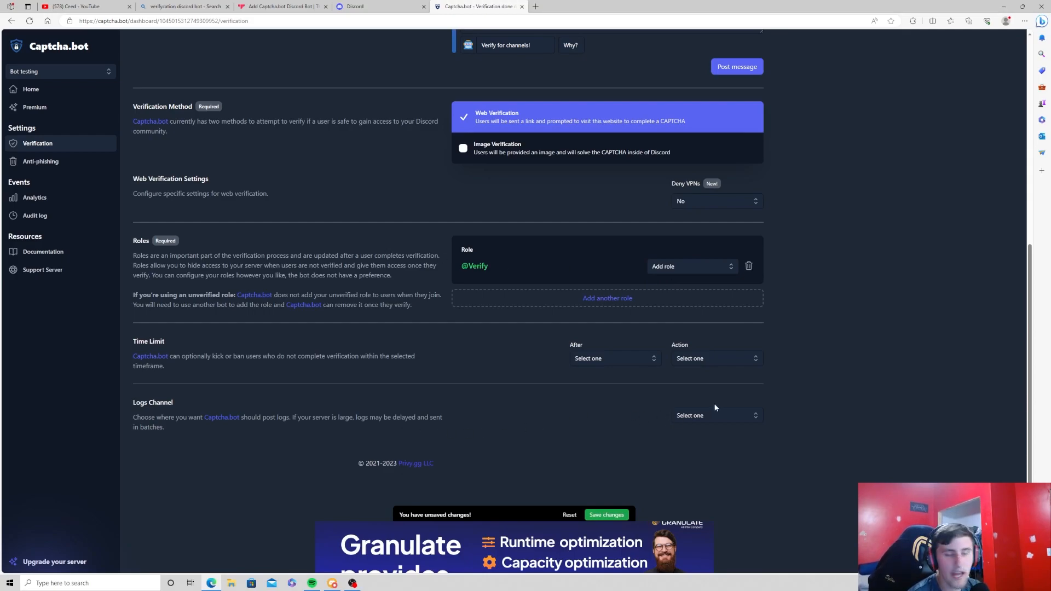
{"action": "mouse_move", "coordinate": [697, 426]}
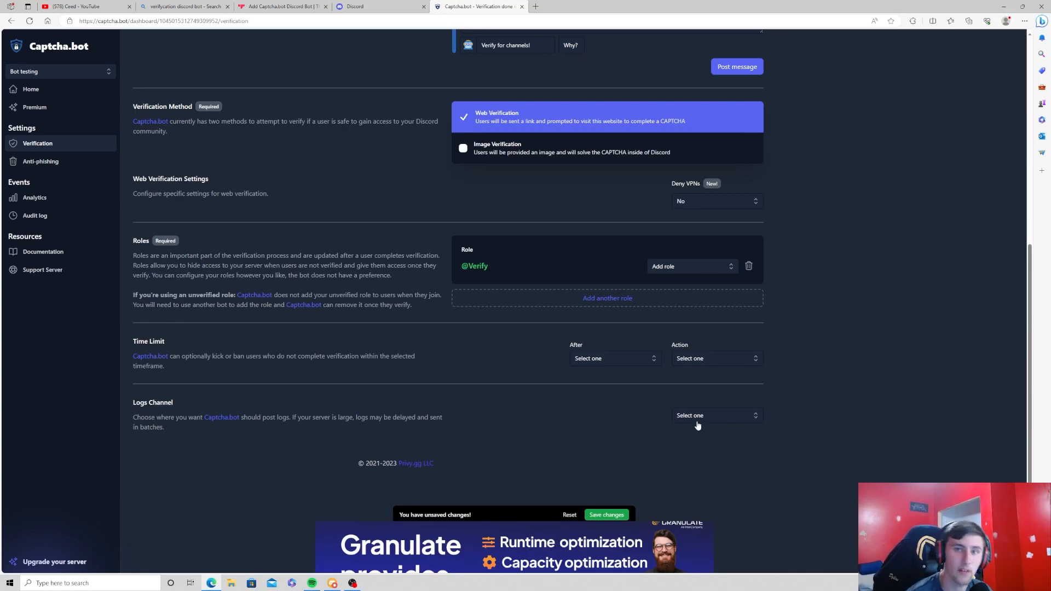
Check the Logs Channel dropdown and leave it unset
{"action": "left_click", "coordinate": [716, 415]}
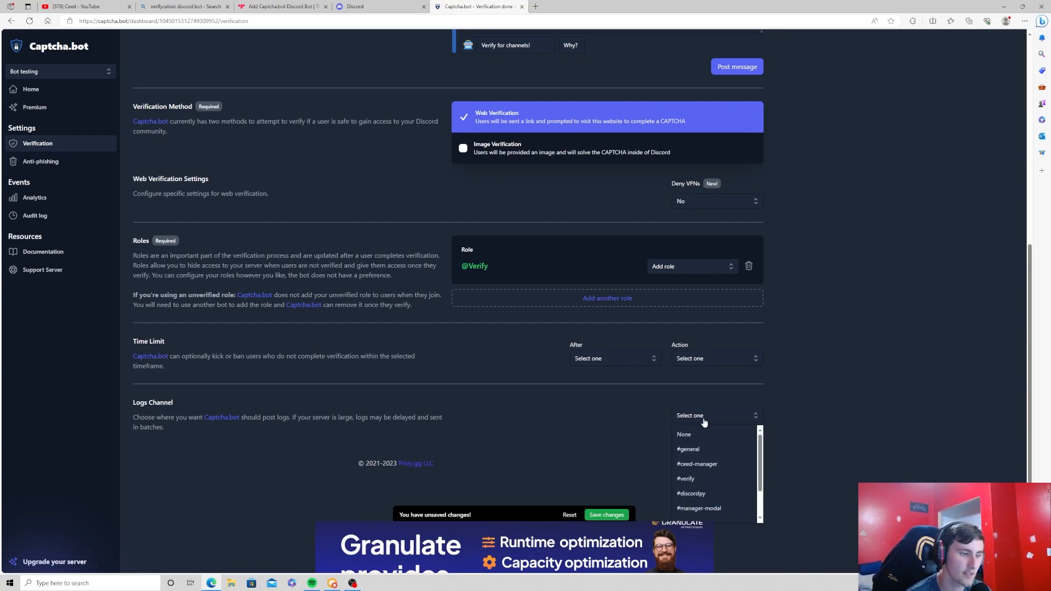
{"action": "left_click", "coordinate": [797, 352]}
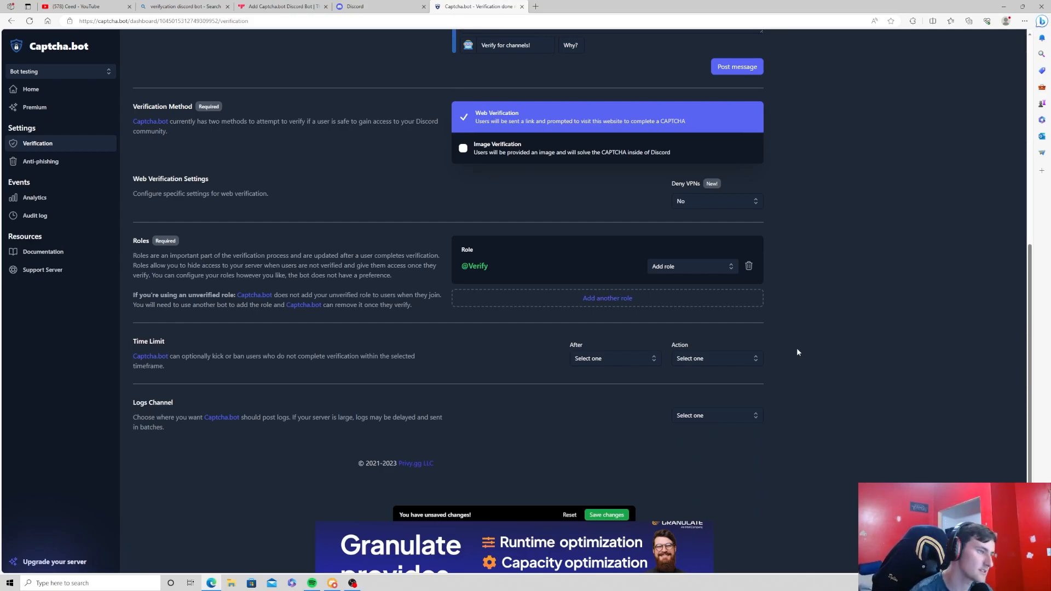
{"action": "scroll", "scroll_direction": "up", "scroll_amount": 3}
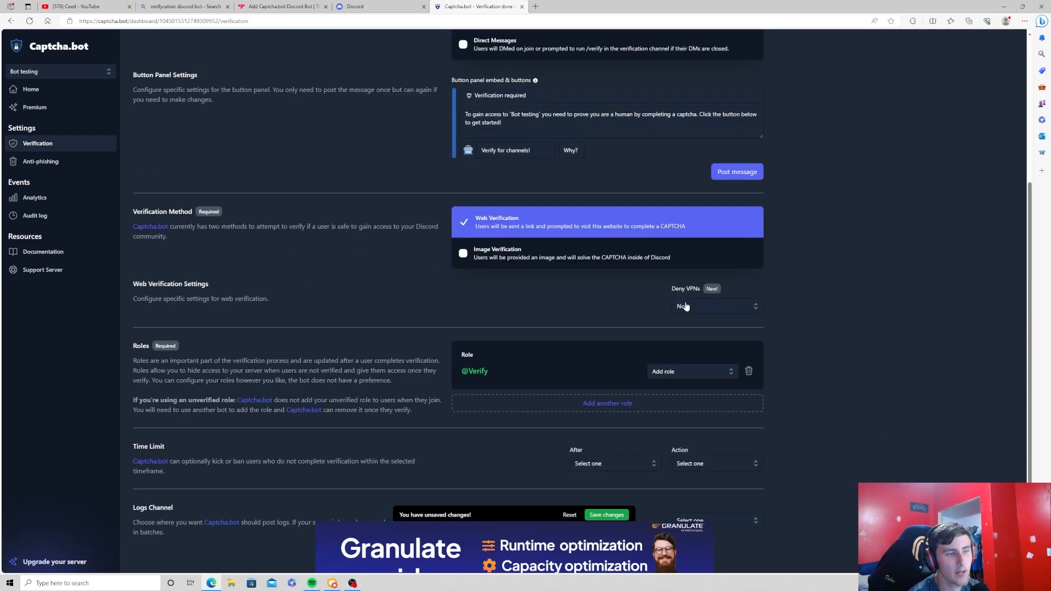
{"action": "scroll", "scroll_direction": "up", "scroll_amount": 3}
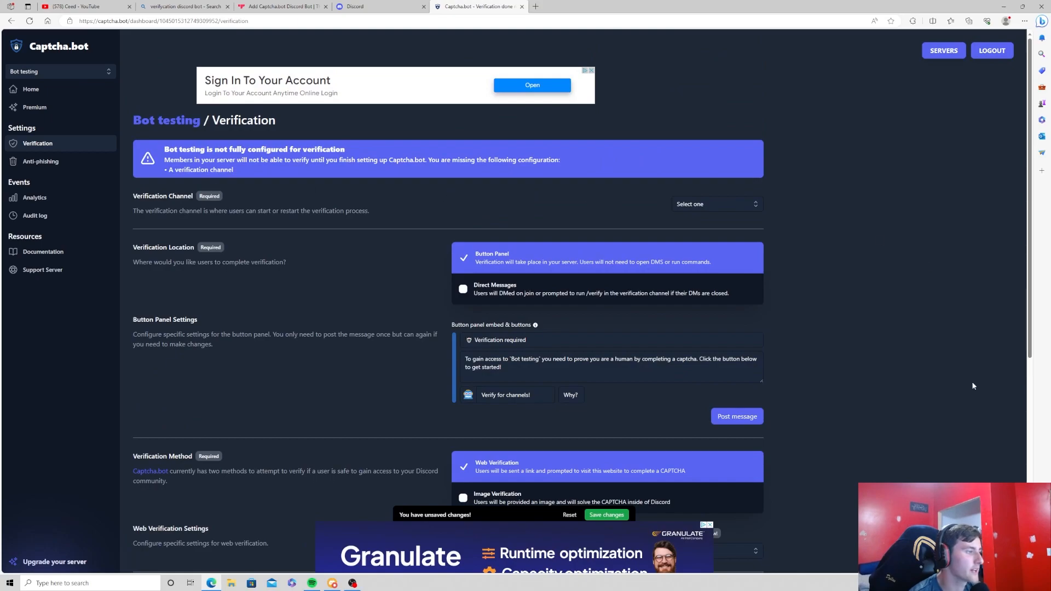
{"action": "scroll", "scroll_direction": "down", "scroll_amount": 3}
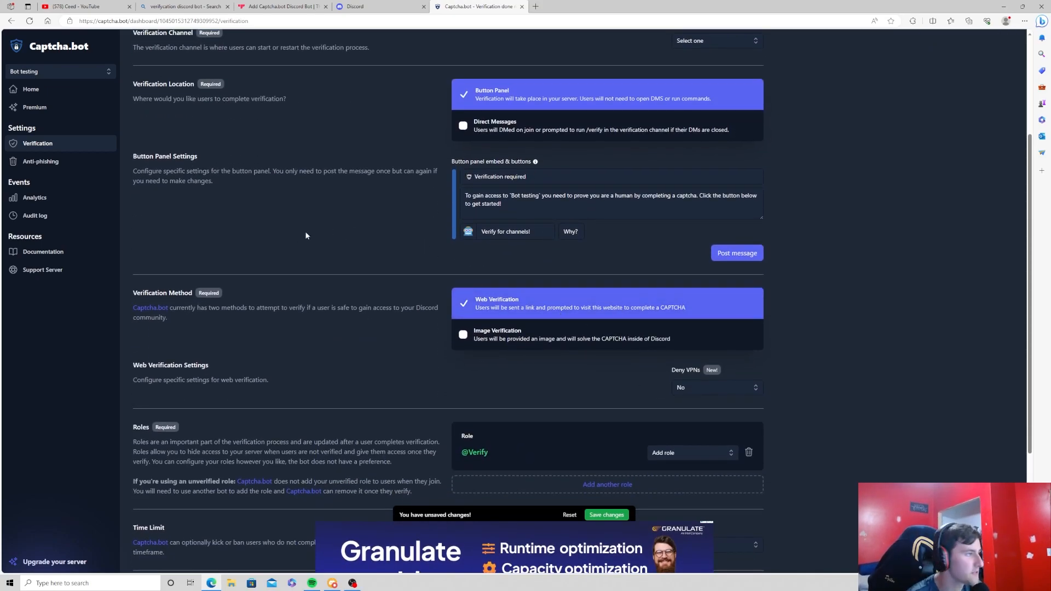
{"action": "mouse_move", "coordinate": [735, 254]}
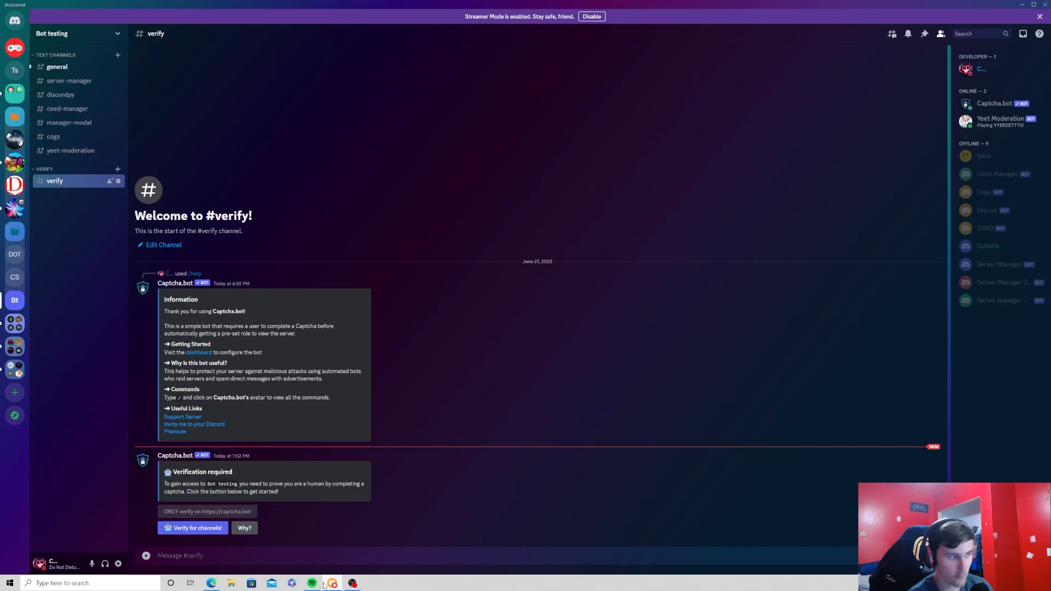
{"action": "mouse_move", "coordinate": [288, 543]}
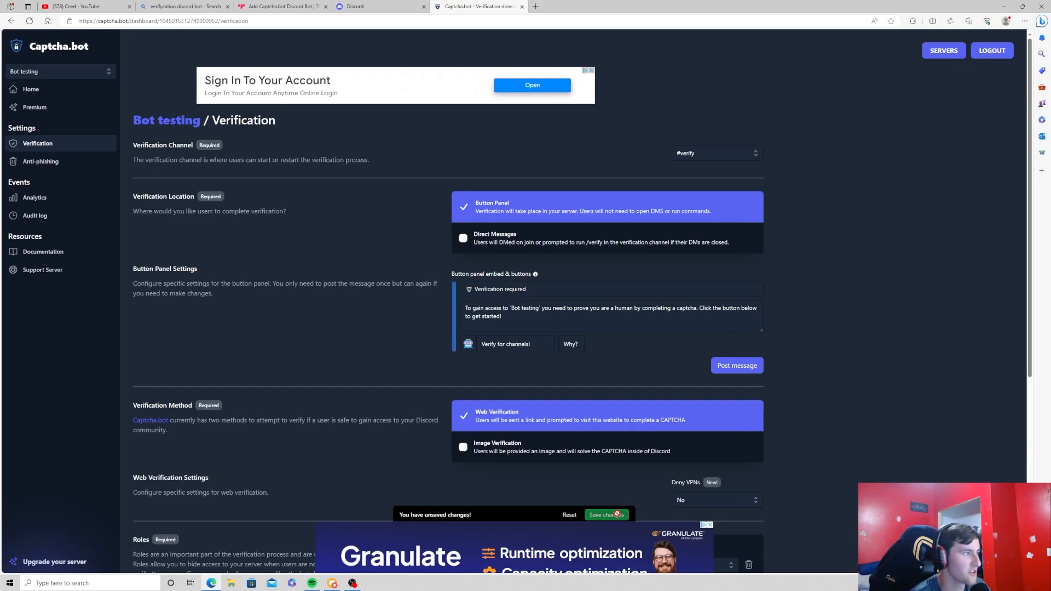
{"action": "scroll", "scroll_direction": "down", "scroll_amount": 3}
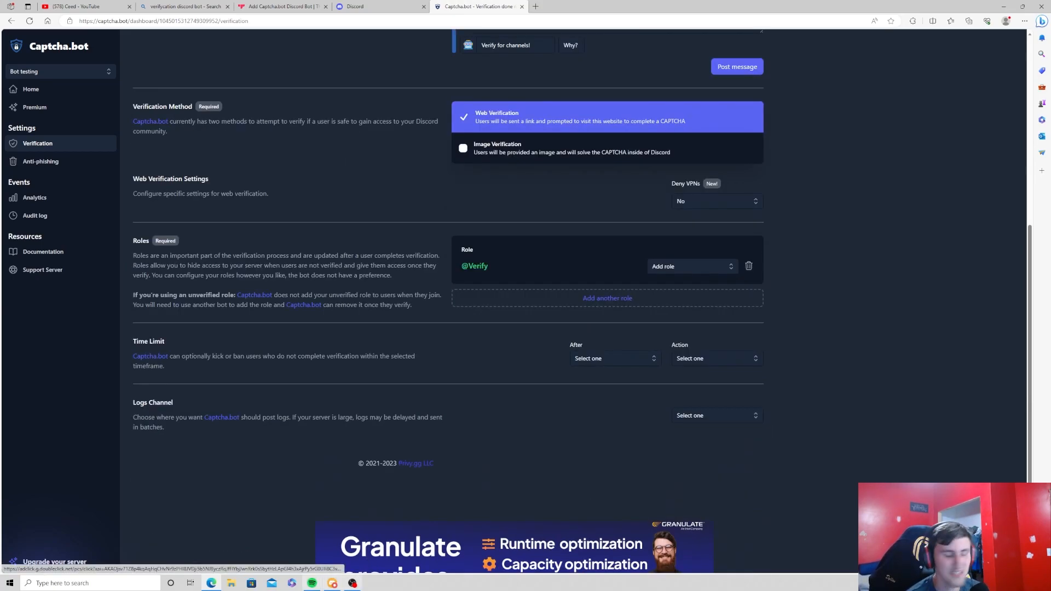
Request verification from the #verify button panel and follow Captcha.bot's private captcha link
{"action": "left_click", "coordinate": [382, 6]}
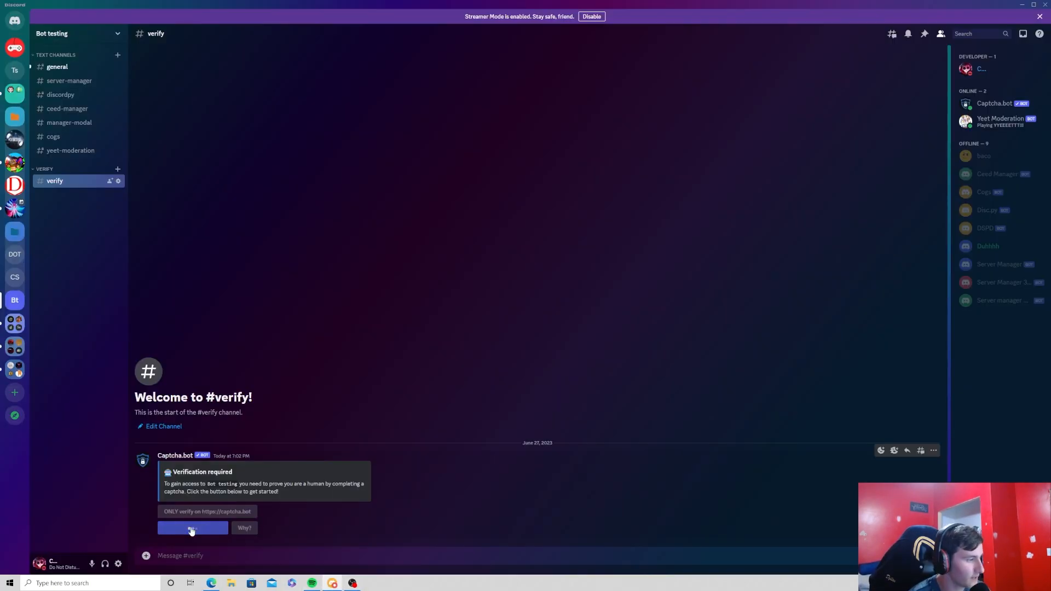
{"action": "left_click", "coordinate": [192, 528]}
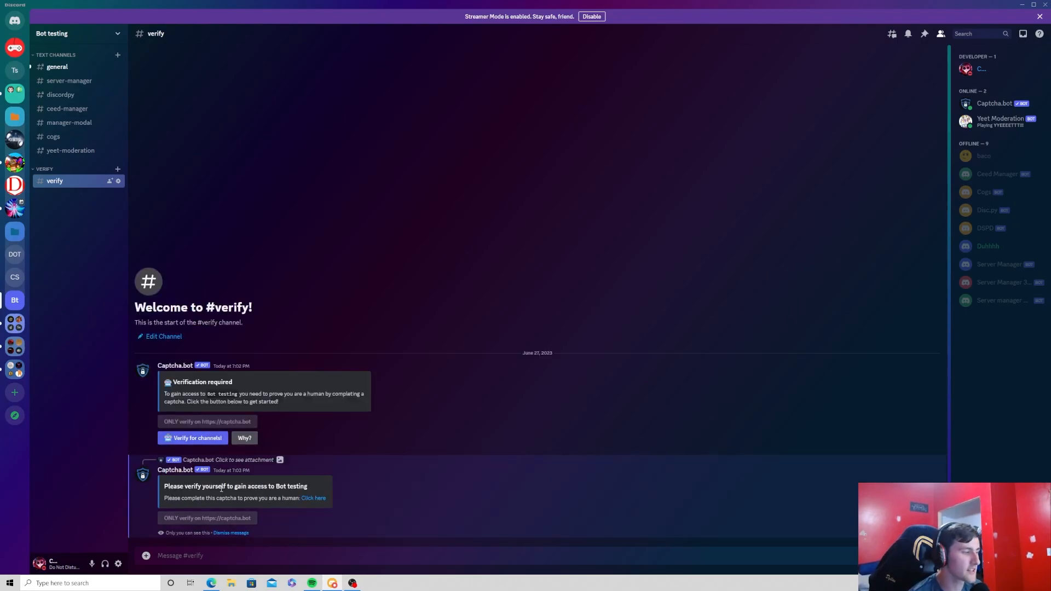
{"action": "mouse_move", "coordinate": [561, 467]}
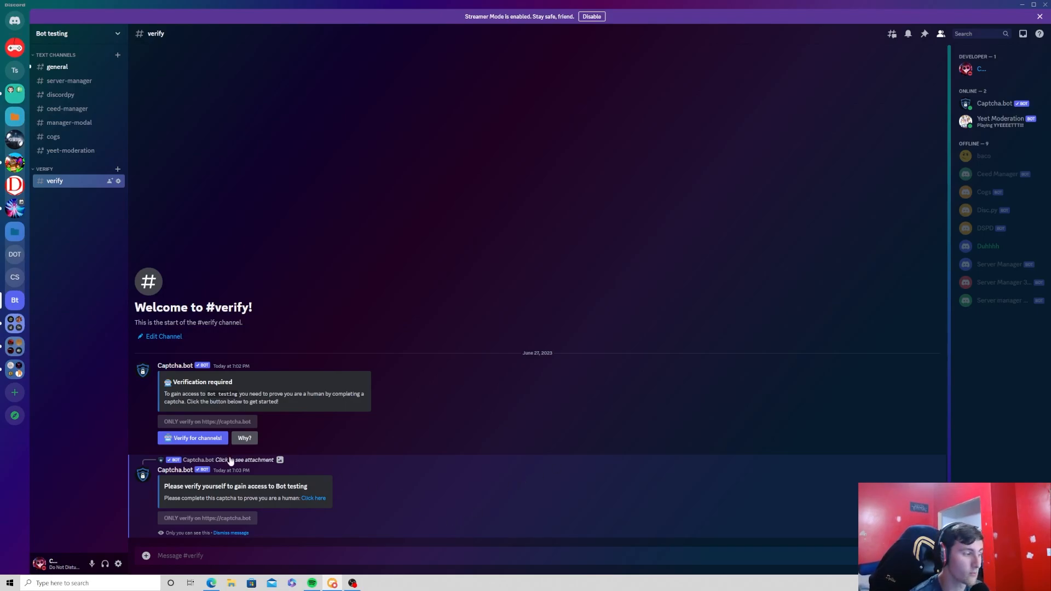
{"action": "mouse_move", "coordinate": [284, 496]}
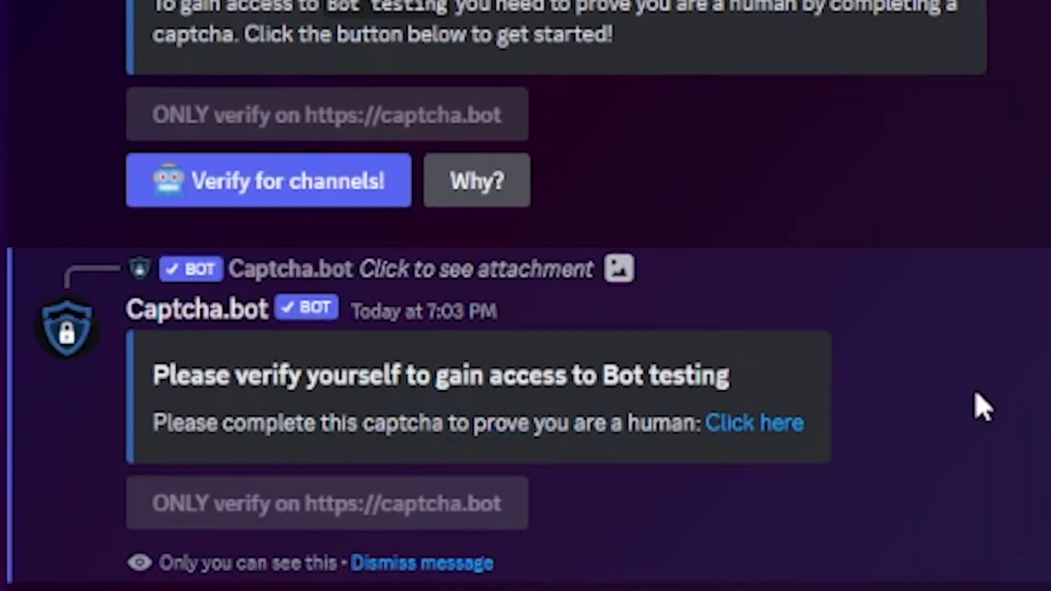
{"action": "left_click", "coordinate": [754, 423]}
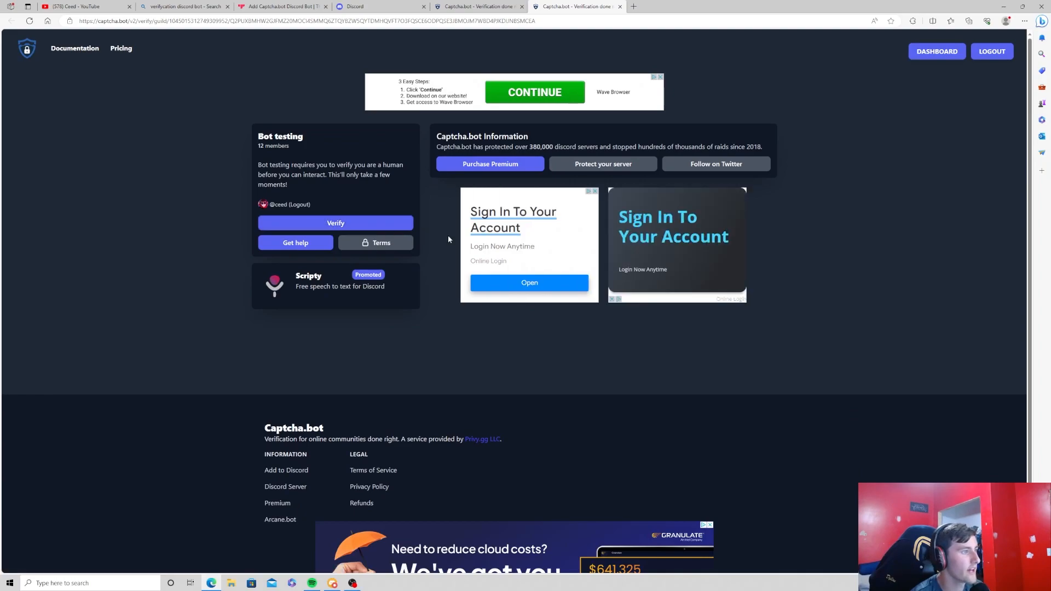
{"action": "left_click", "coordinate": [335, 223]}
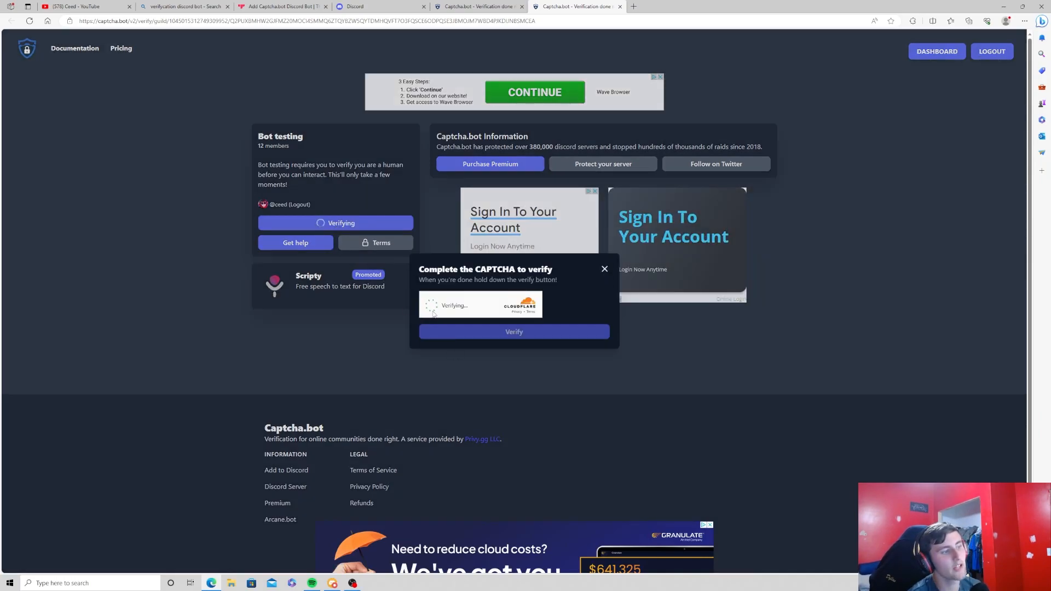
{"action": "mouse_move", "coordinate": [591, 277]}
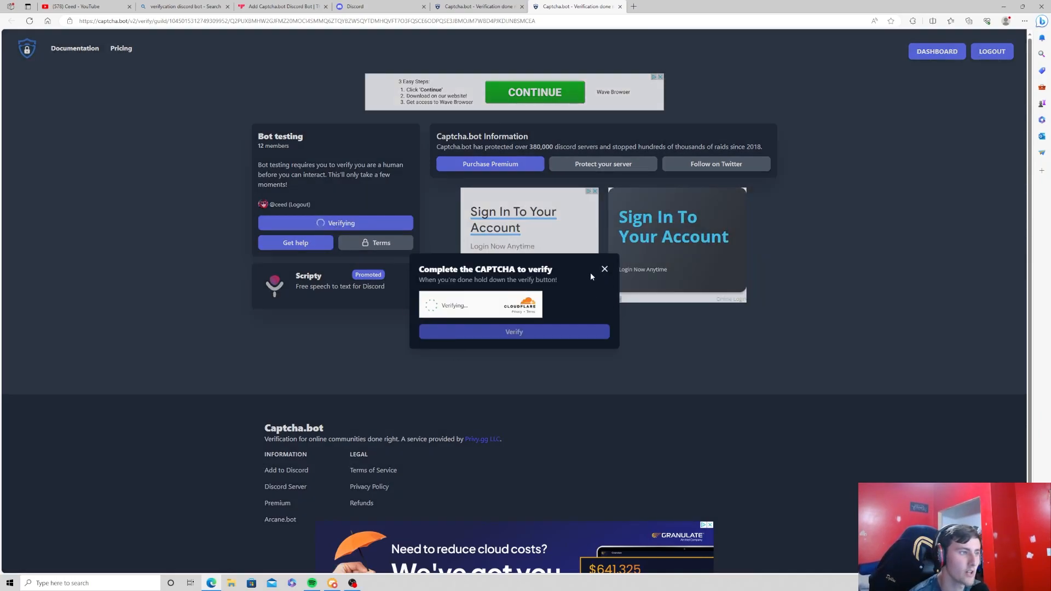
{"action": "left_click", "coordinate": [603, 269]}
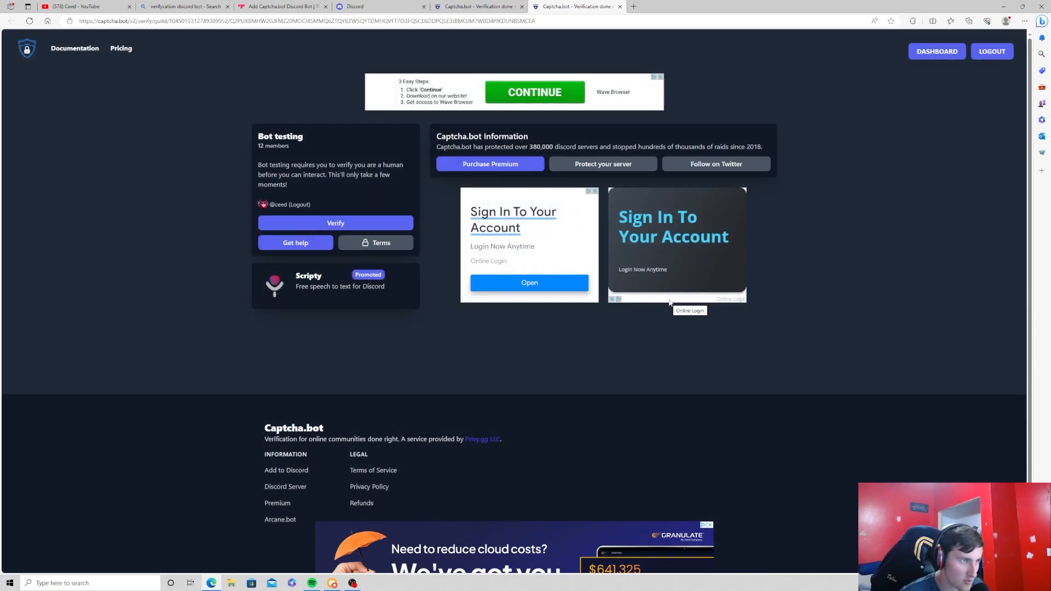